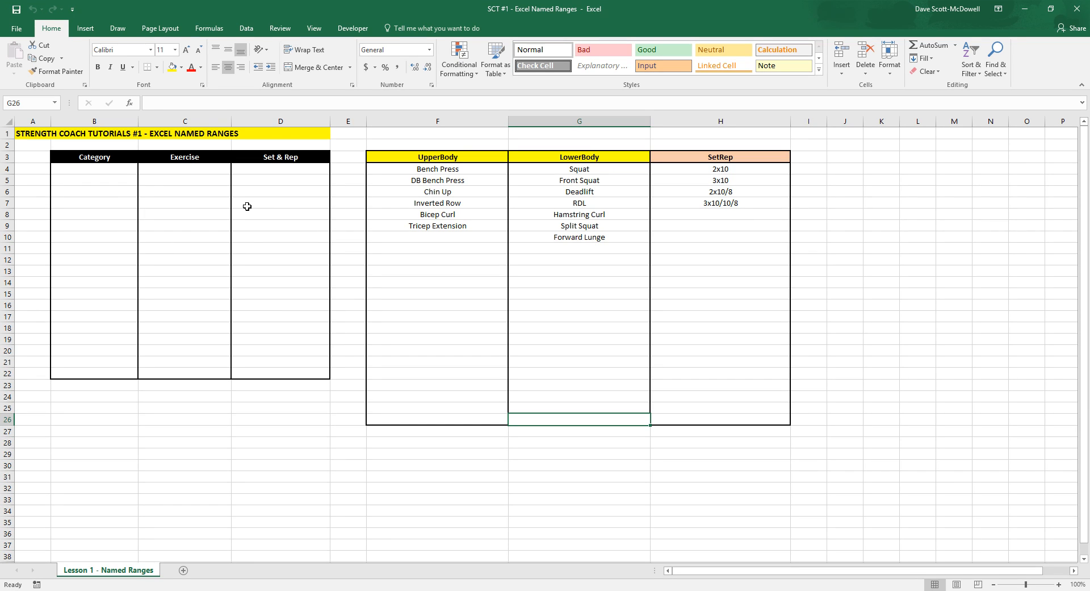
{"action": "mouse_move", "coordinate": [186, 217]}
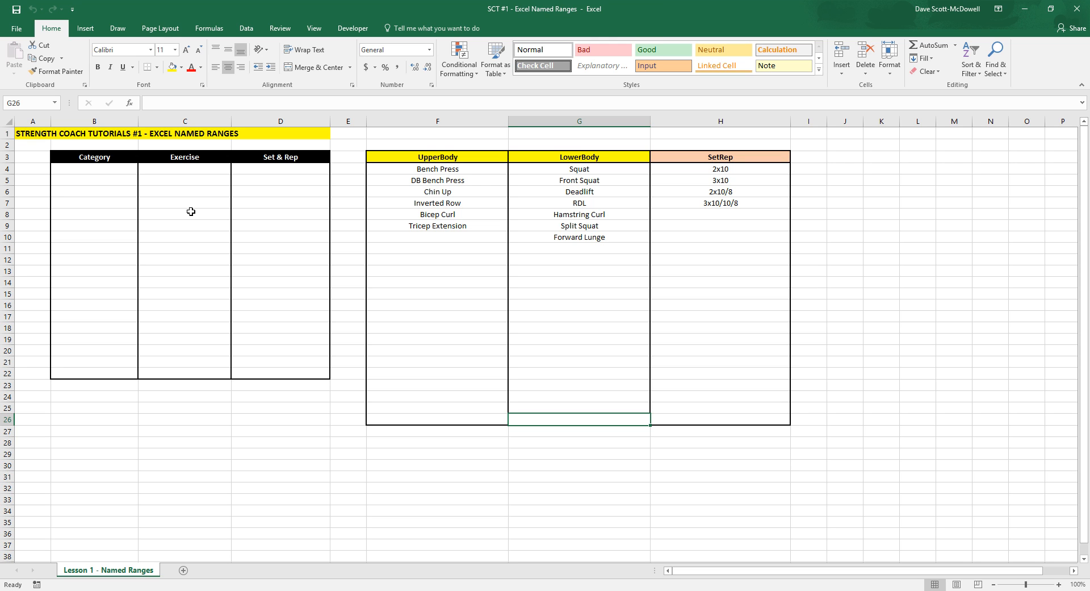
{"action": "mouse_move", "coordinate": [122, 166]}
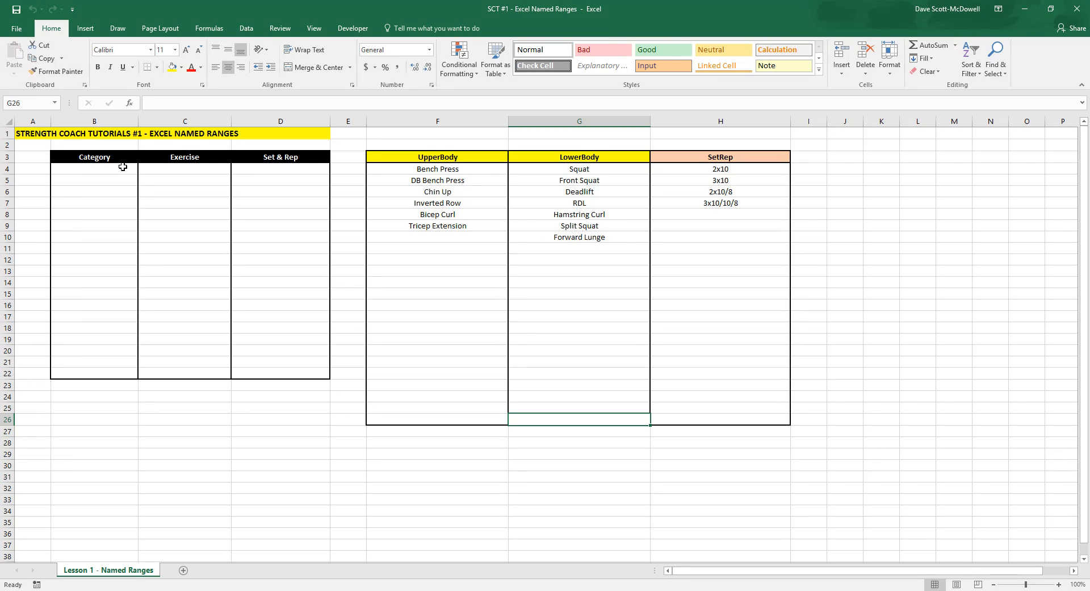
{"action": "mouse_move", "coordinate": [168, 206]}
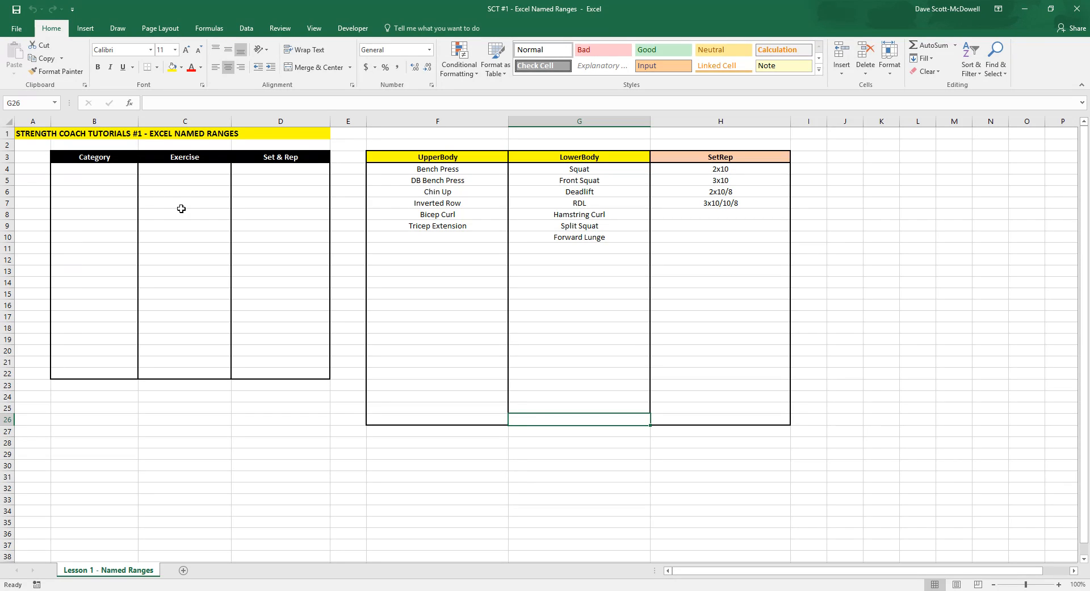
{"action": "mouse_move", "coordinate": [856, 363]}
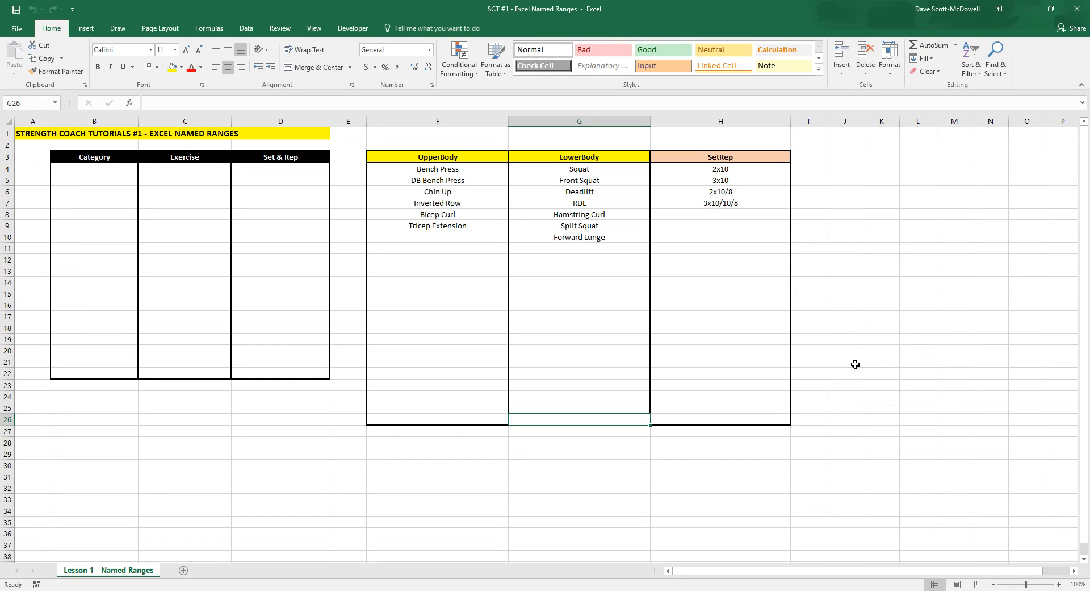
{"action": "mouse_move", "coordinate": [532, 274]}
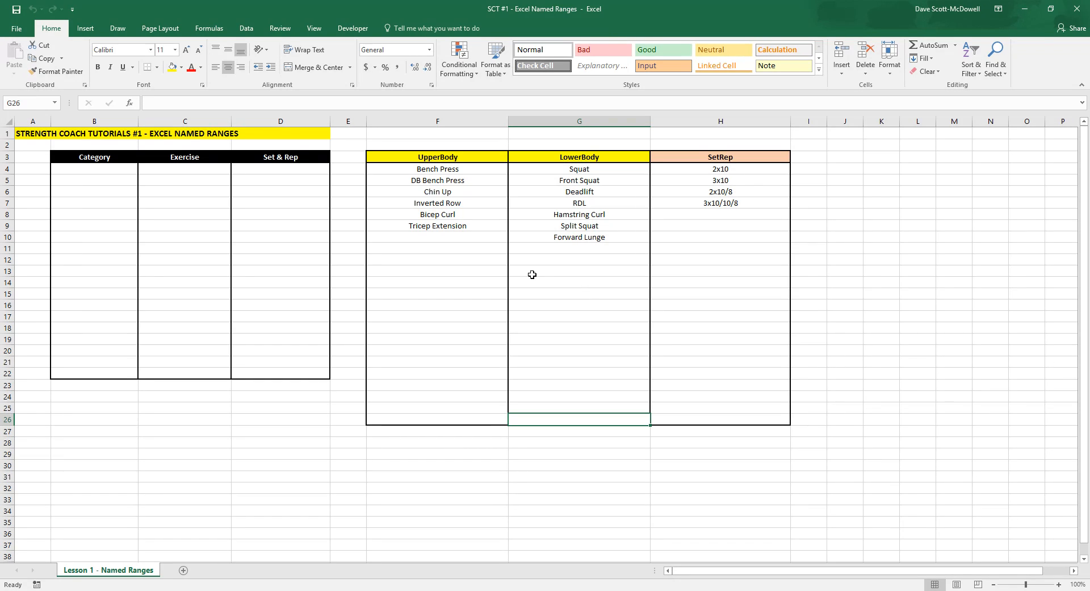
{"action": "mouse_move", "coordinate": [433, 249]}
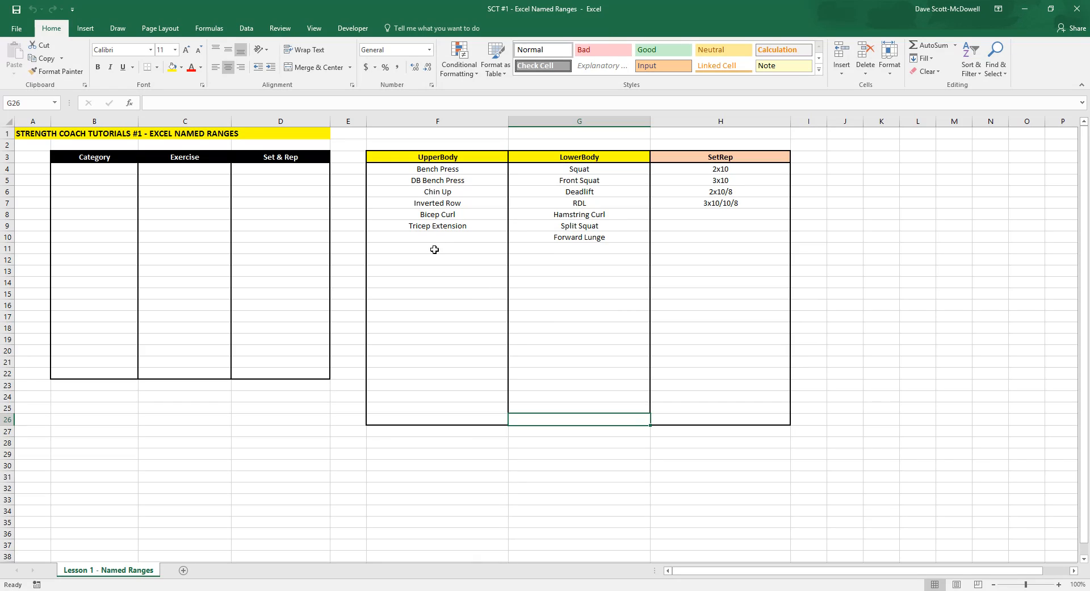
Review the empty Category and Set & Rep columns of the training table
{"action": "left_click", "coordinate": [720, 385]}
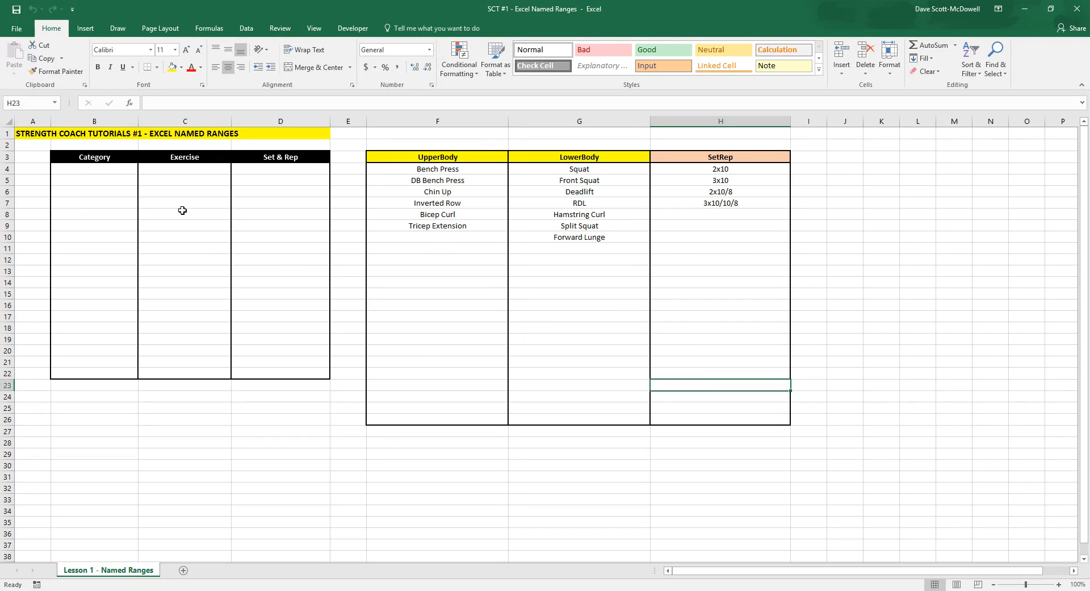
{"action": "left_click", "coordinate": [94, 157]}
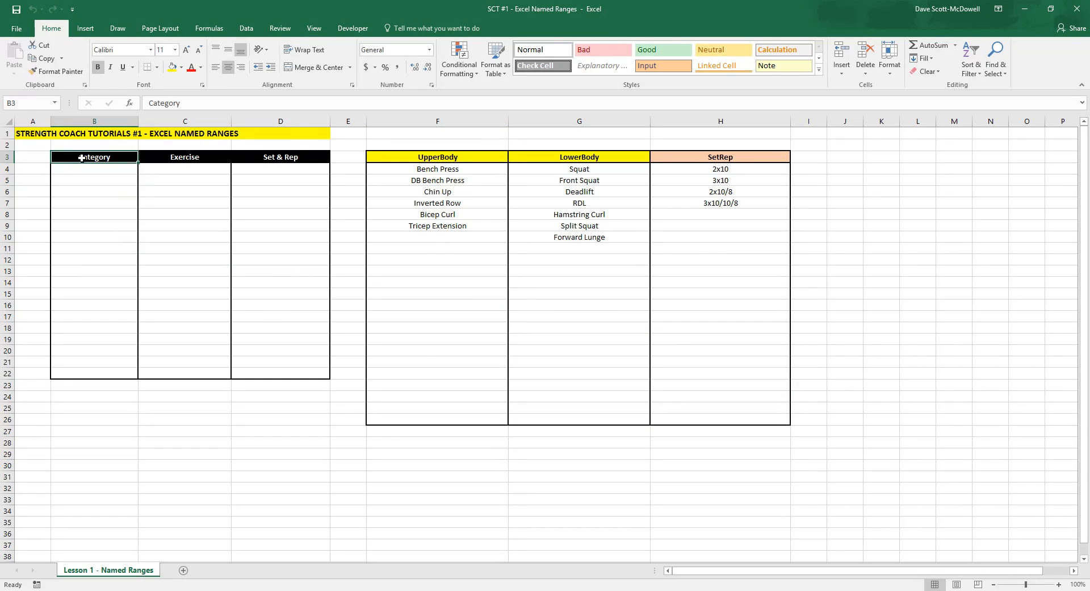
{"action": "left_click_drag", "start_coordinate": [94, 157], "coordinate": [94, 259]}
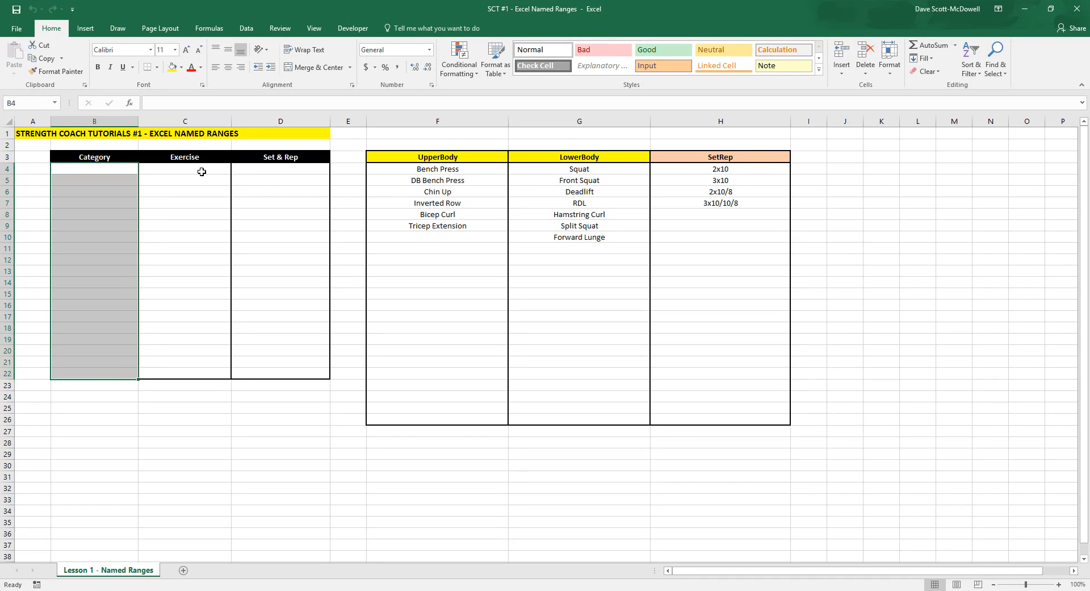
{"action": "left_click_drag", "start_coordinate": [280, 168], "coordinate": [280, 332]}
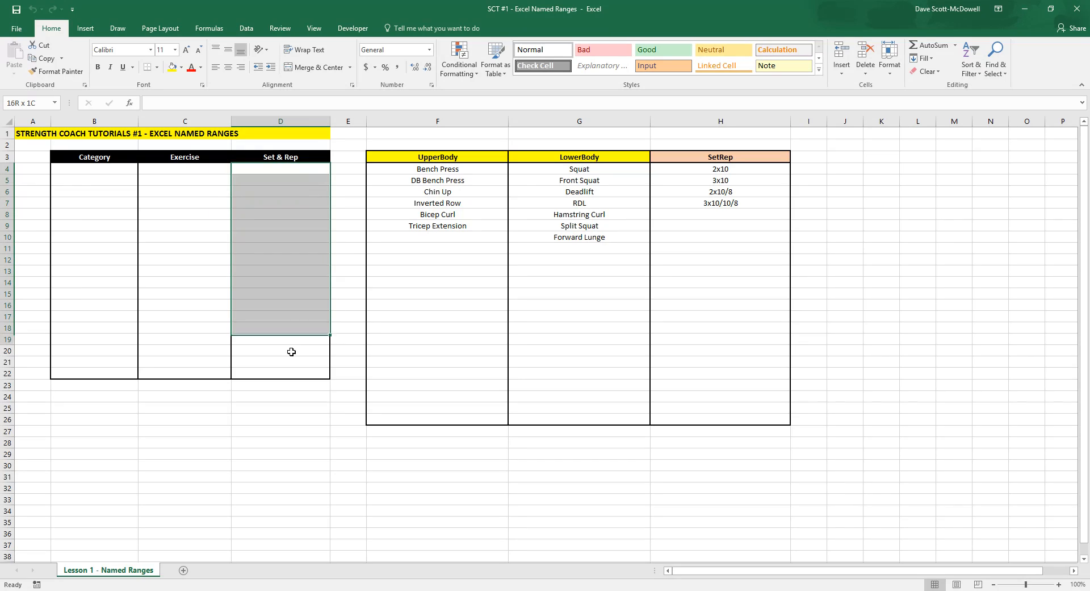
{"action": "left_click", "coordinate": [281, 431]}
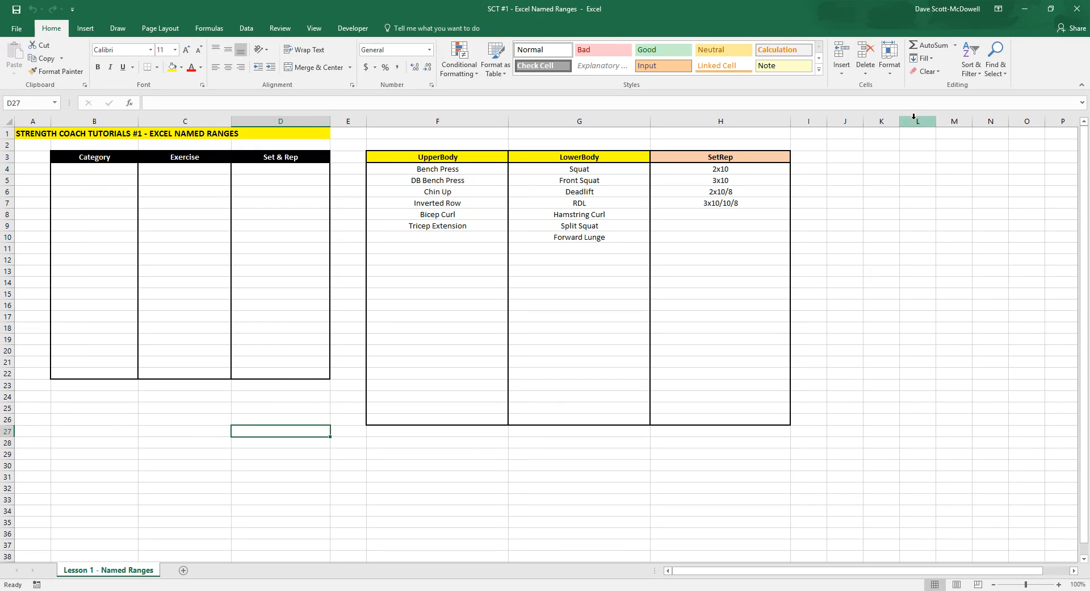
{"action": "mouse_move", "coordinate": [360, 166]}
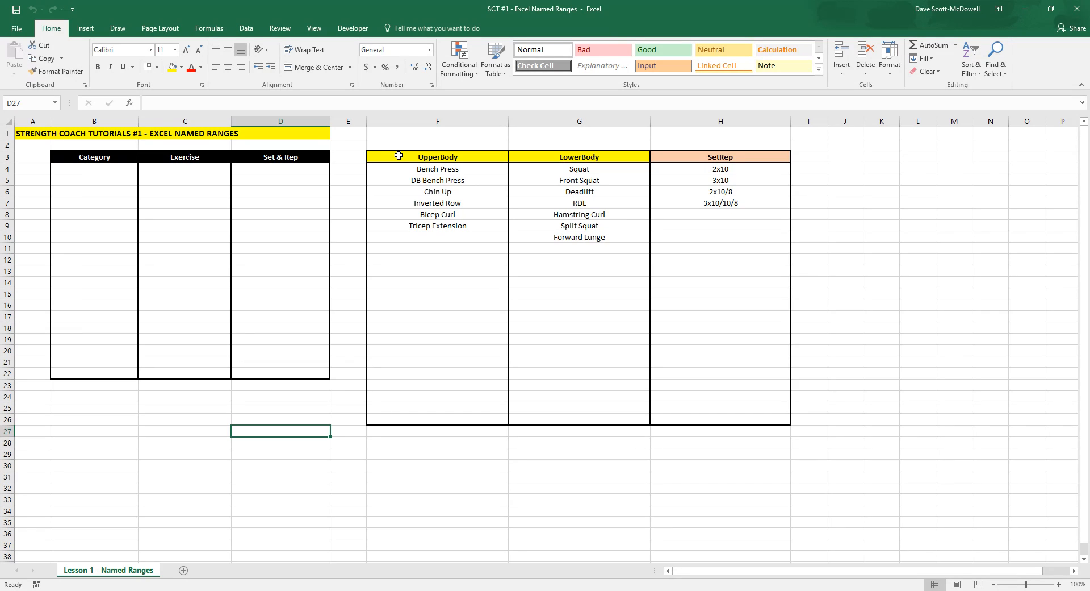
Name the UpperBody and LowerBody header cells F3:G3 as the range Category
{"action": "left_click_drag", "start_coordinate": [436, 157], "coordinate": [436, 417]}
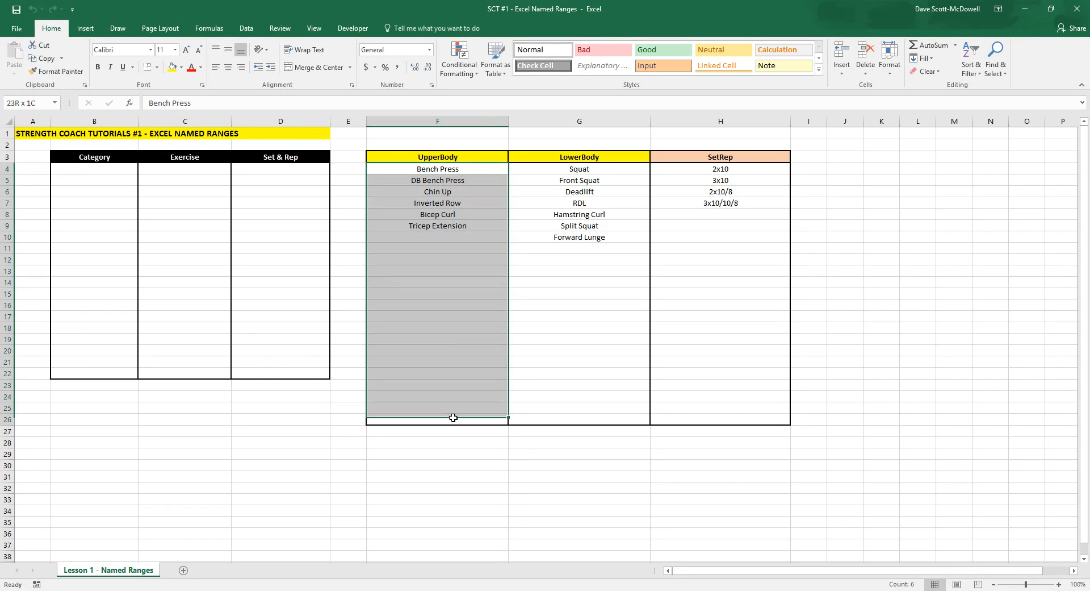
{"action": "left_click", "coordinate": [579, 168]}
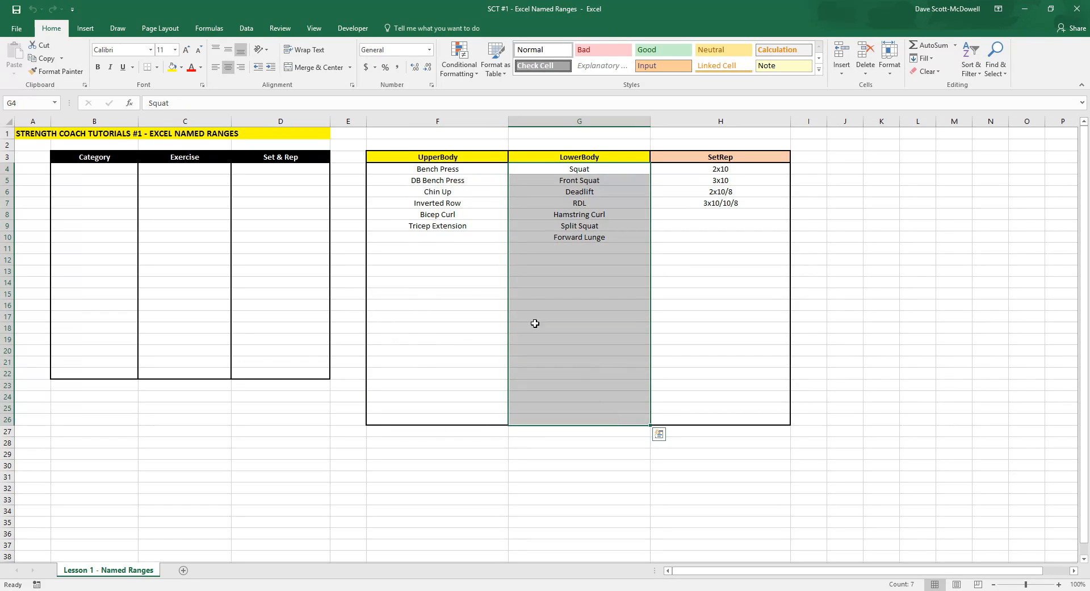
{"action": "left_click", "coordinate": [578, 338]}
{"action": "type", "text": "c"}
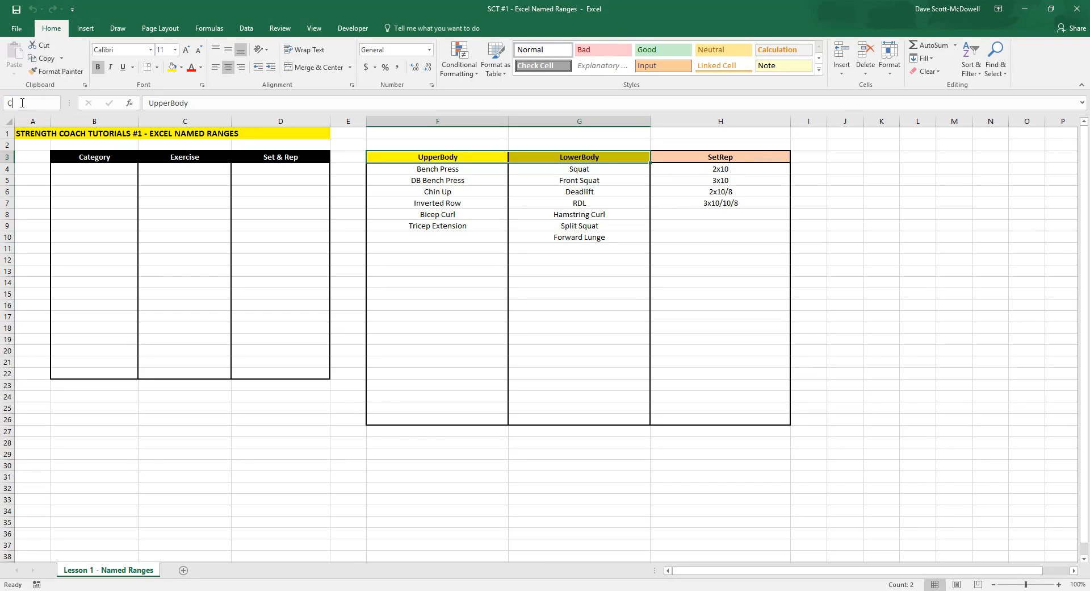
{"action": "type", "text": "Category"}
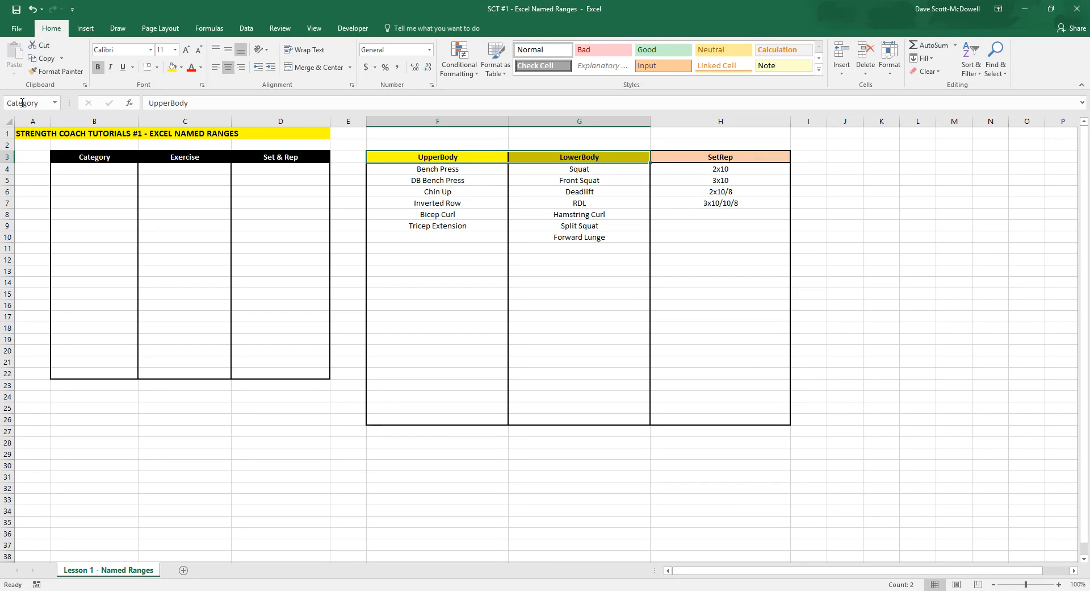
{"action": "left_click", "coordinate": [438, 259]}
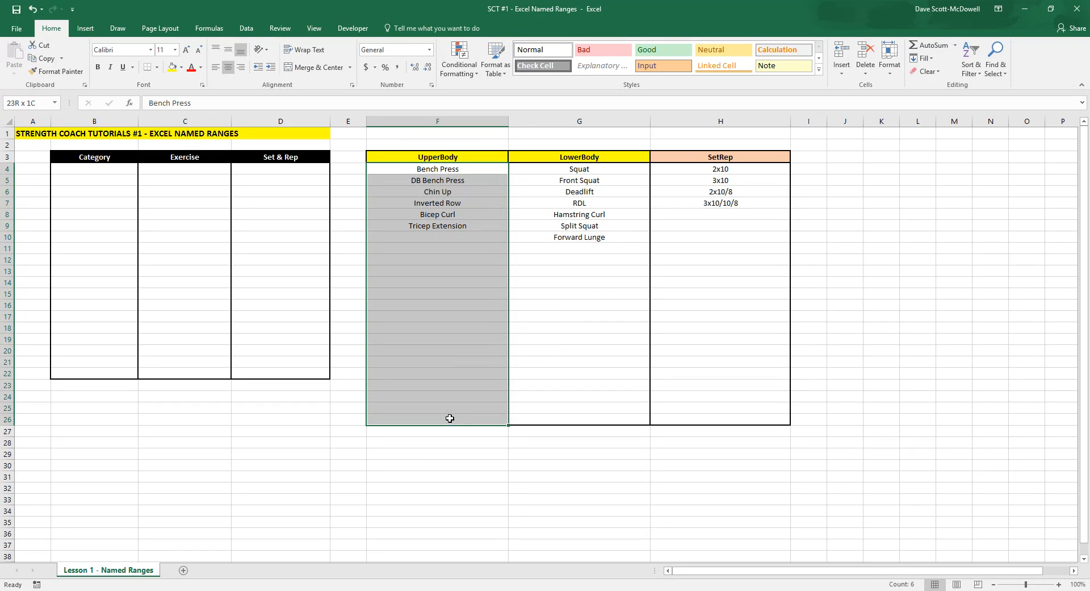
Name the exercise list F4:F26 Upperbody and the set-and-rep list H4:H26 SetRep
{"action": "left_click", "coordinate": [436, 156]}
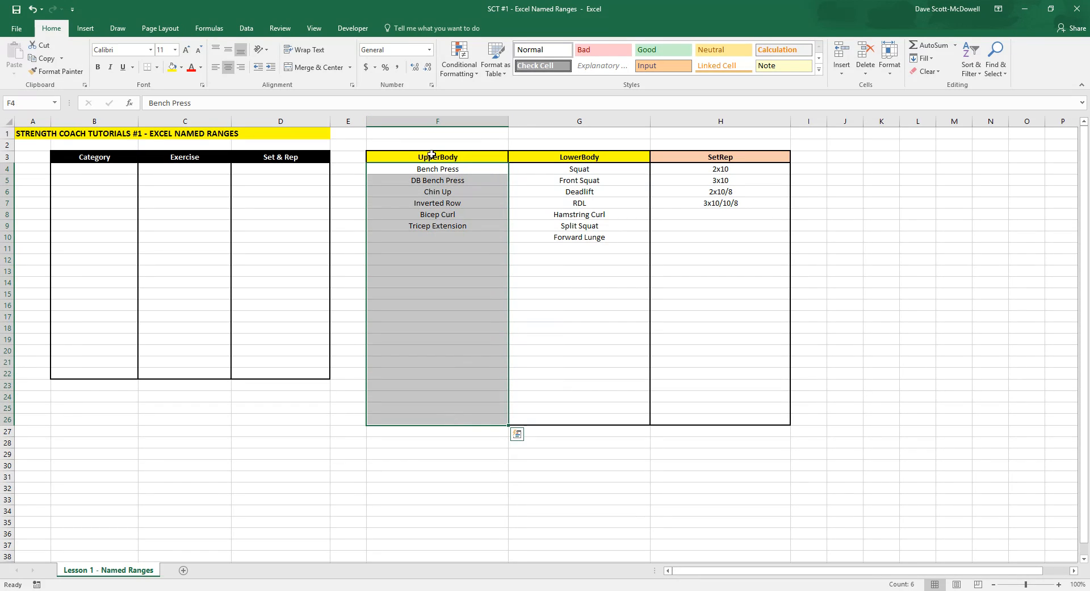
{"action": "left_click", "coordinate": [14, 103]}
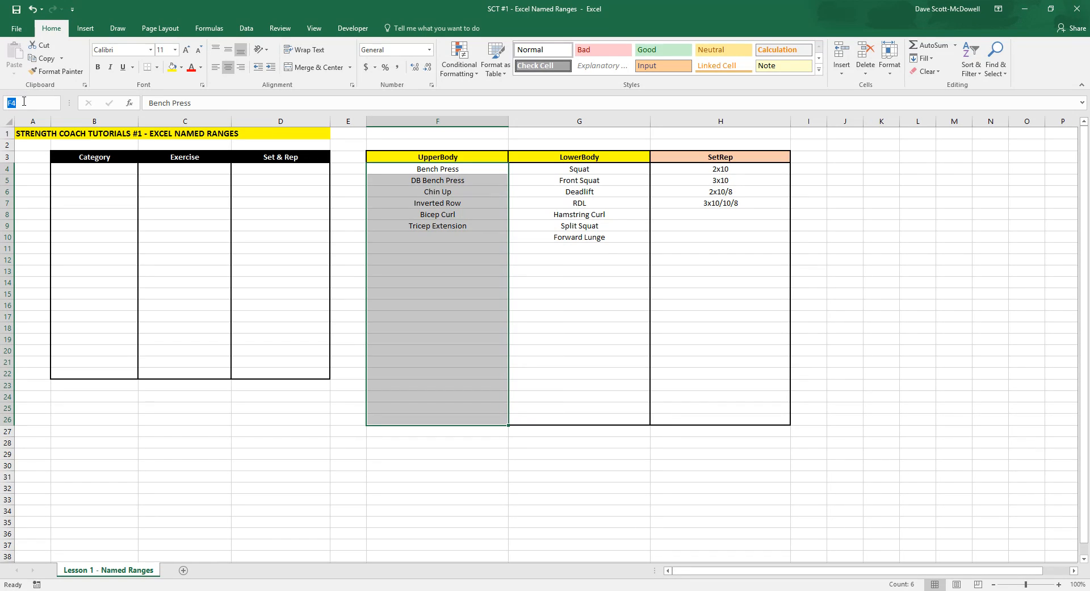
{"action": "type", "text": "U"}
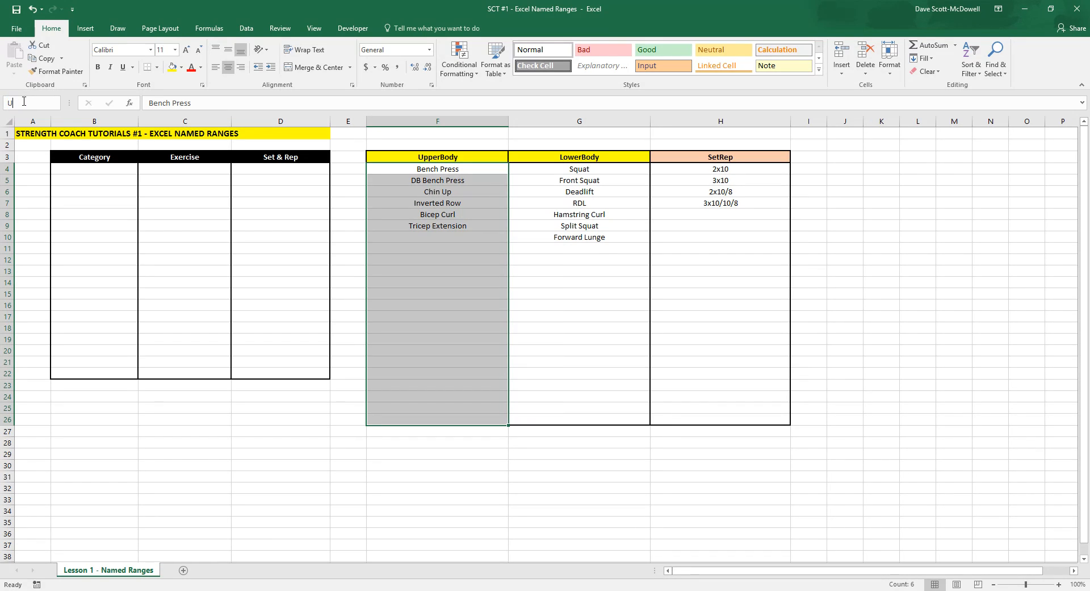
{"action": "type", "text": "pperbody"}
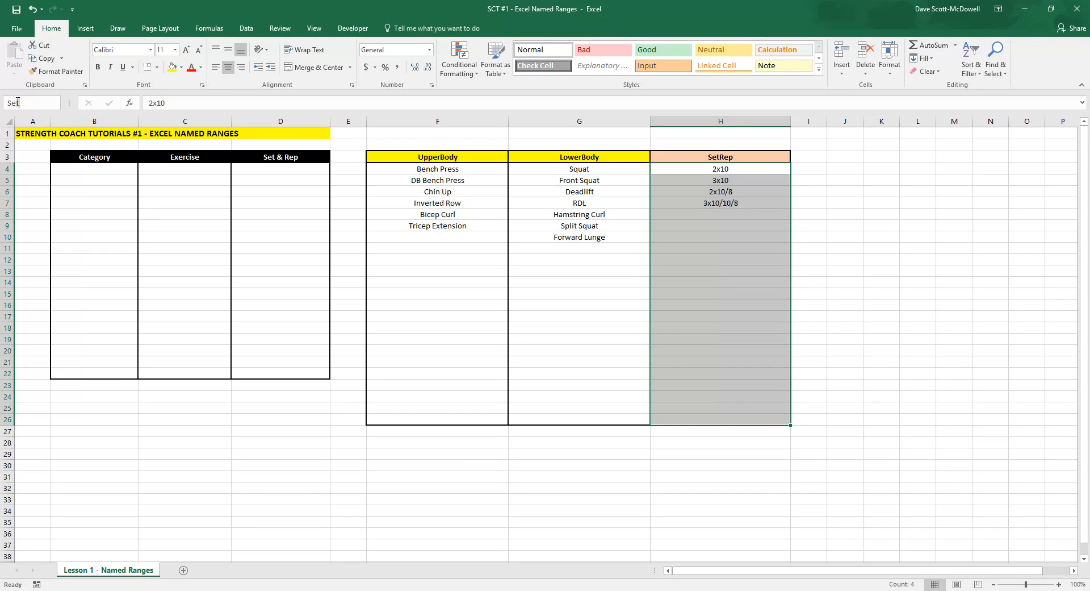
{"action": "key", "text": "Return"}
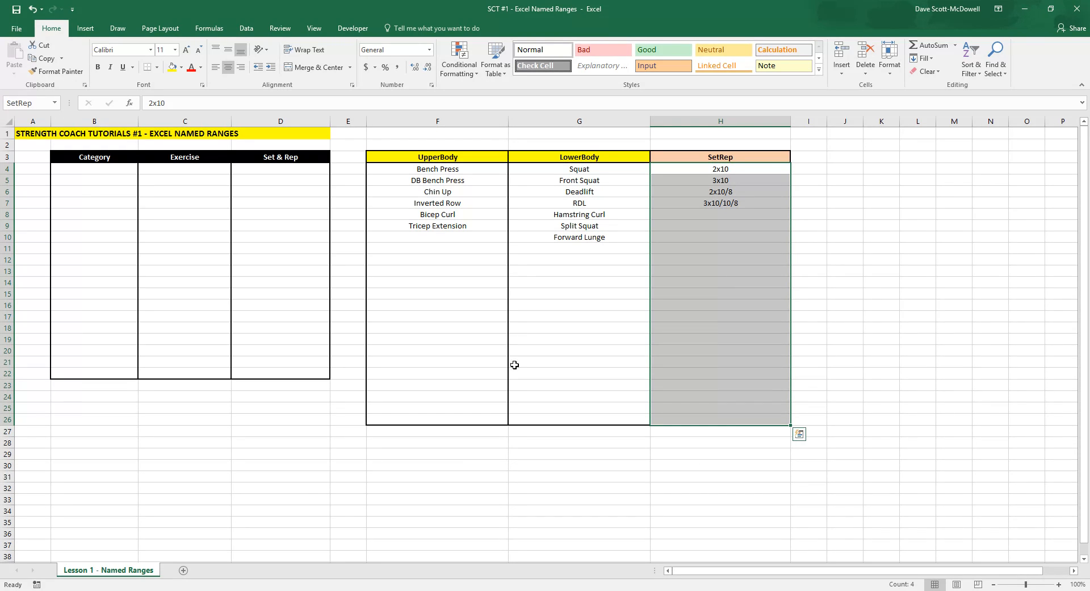
Add a list validation to B4:B22 sourced from the Category named range
{"action": "left_click", "coordinate": [720, 477]}
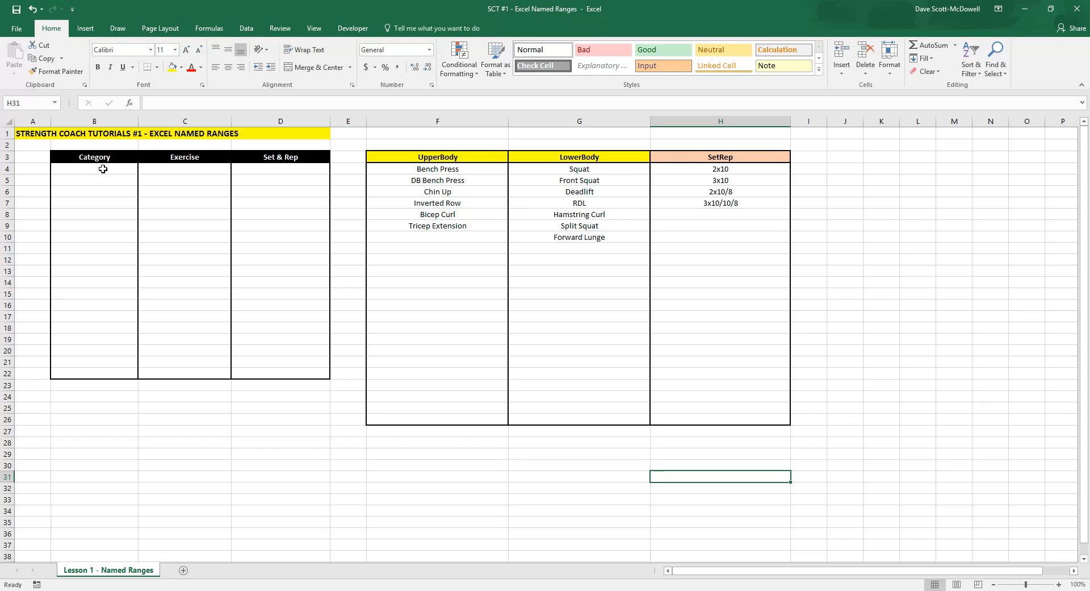
{"action": "left_click_drag", "start_coordinate": [103, 168], "coordinate": [95, 367]}
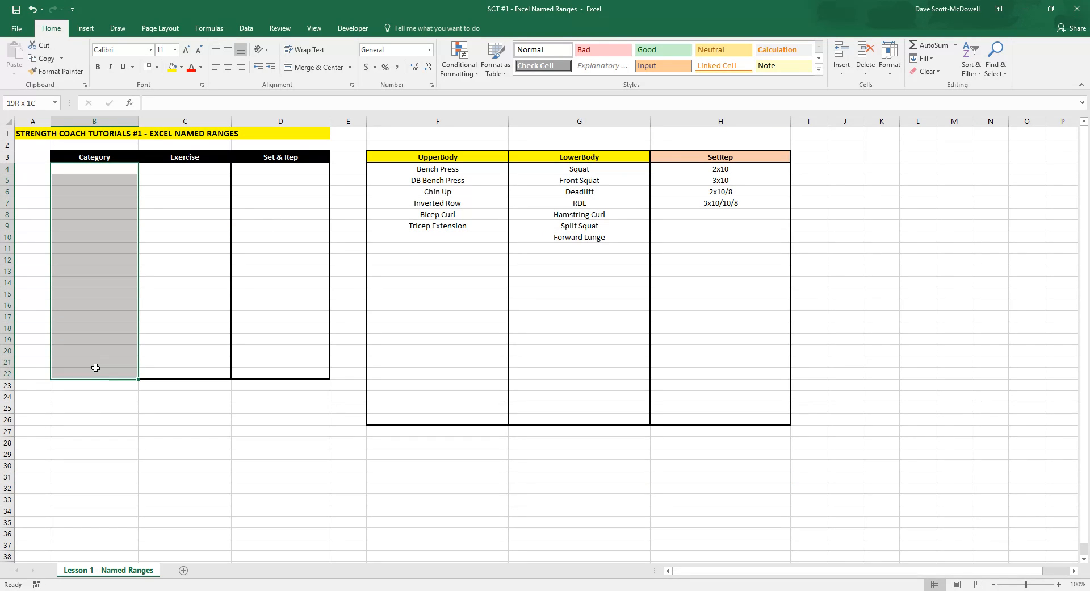
{"action": "left_click", "coordinate": [245, 27]}
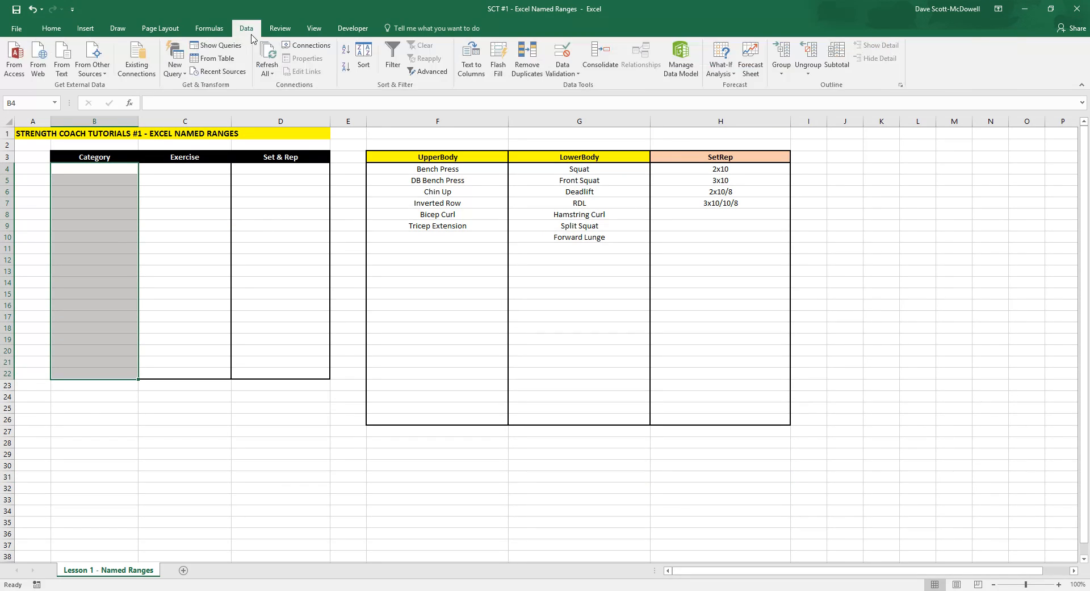
{"action": "left_click", "coordinate": [562, 75]}
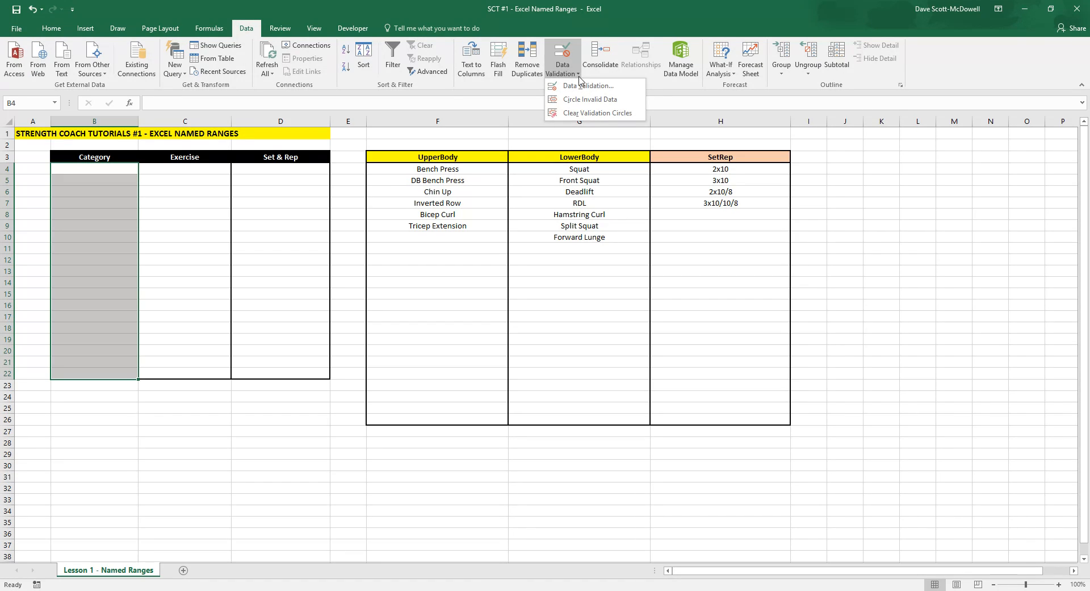
{"action": "left_click", "coordinate": [591, 85]}
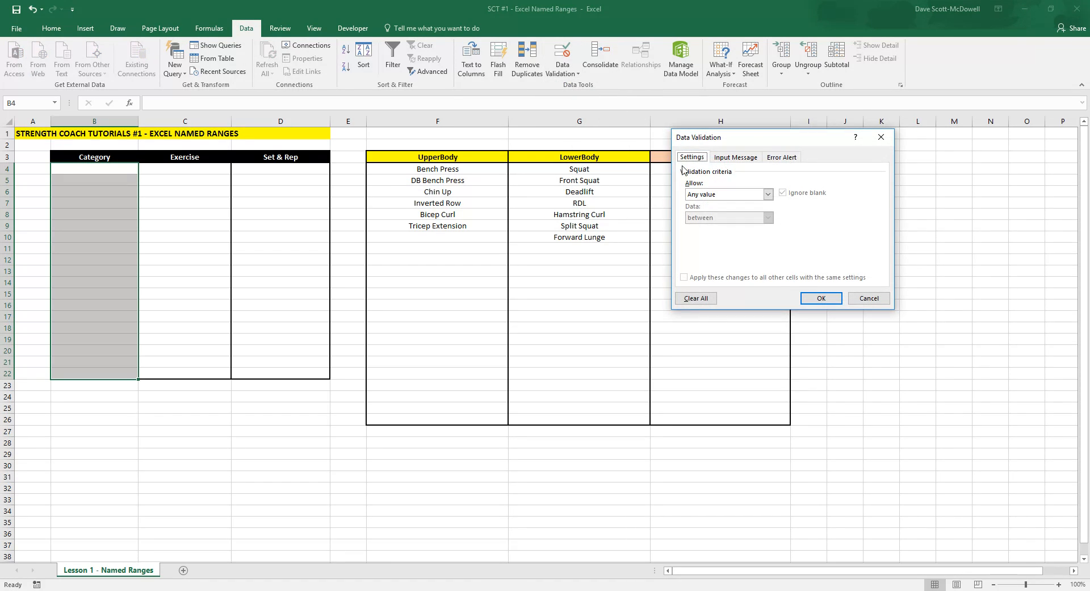
{"action": "left_click", "coordinate": [768, 194]}
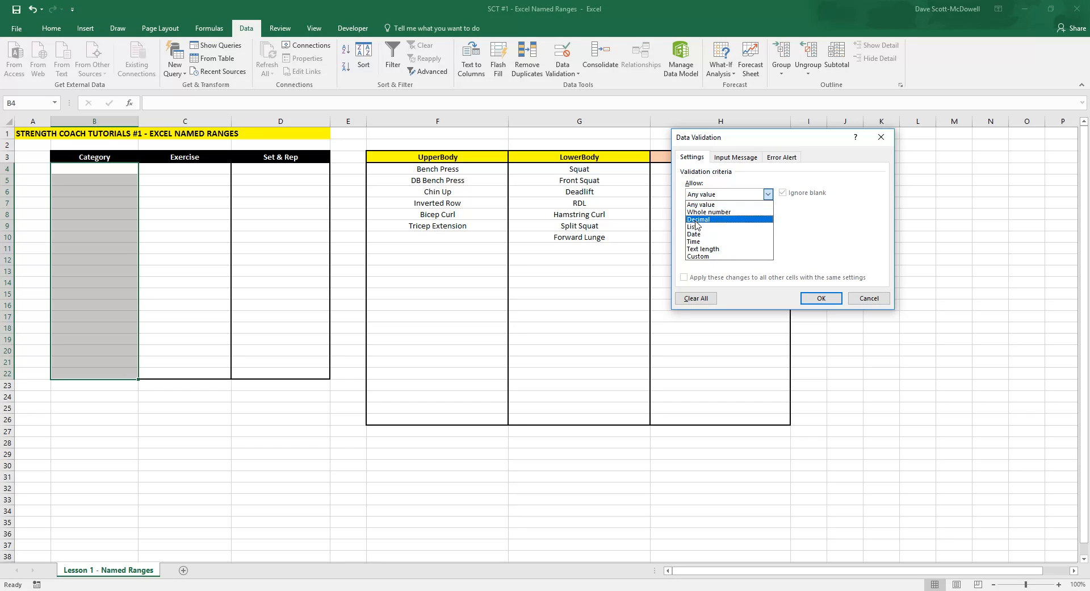
{"action": "left_click", "coordinate": [700, 226]}
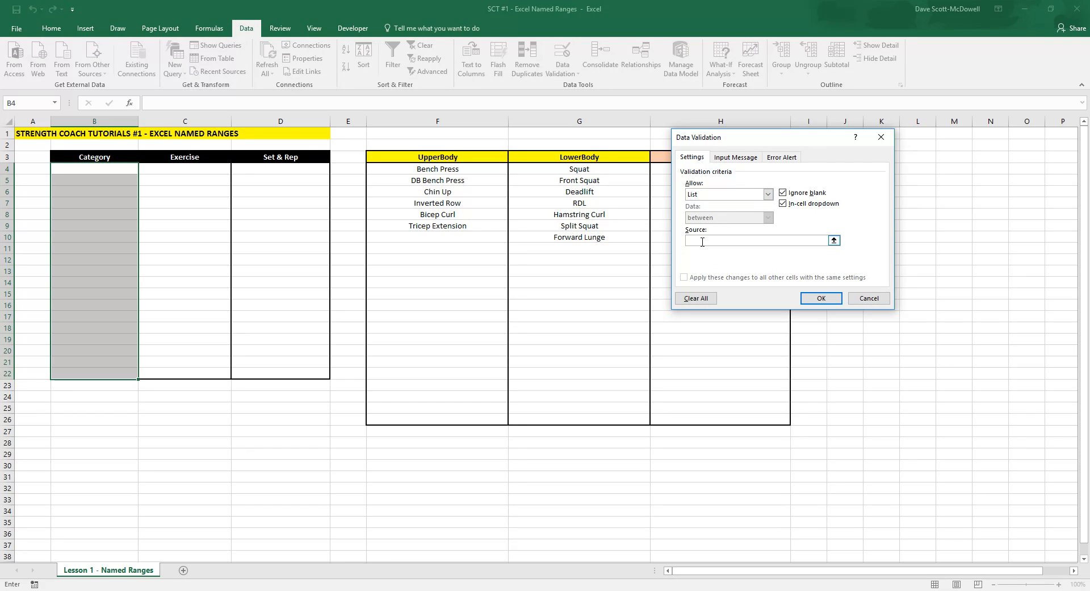
{"action": "type", "text": "=cate"}
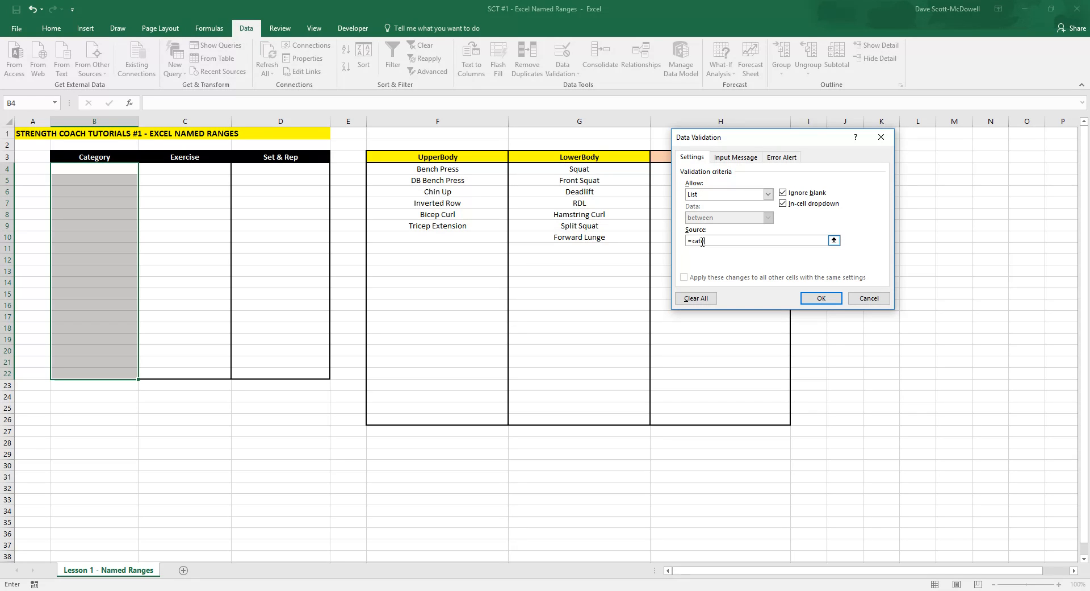
{"action": "left_click", "coordinate": [820, 297]}
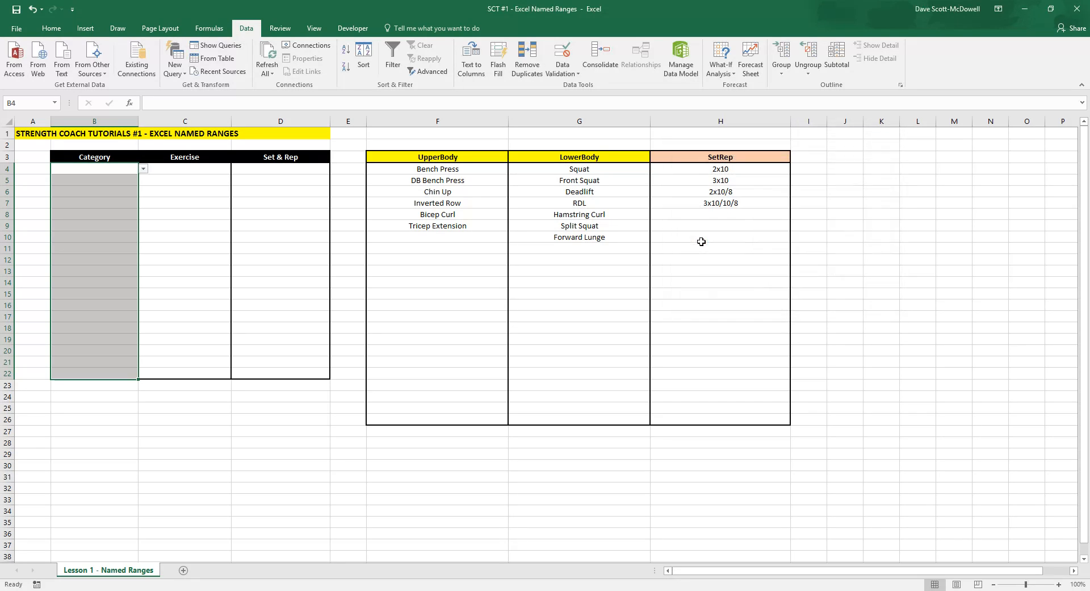
Fill B4:B7 with UpperBody, LowerBody, UpperBody, LowerBody, then select Exercise cells C4:C22
{"action": "left_click", "coordinate": [94, 168]}
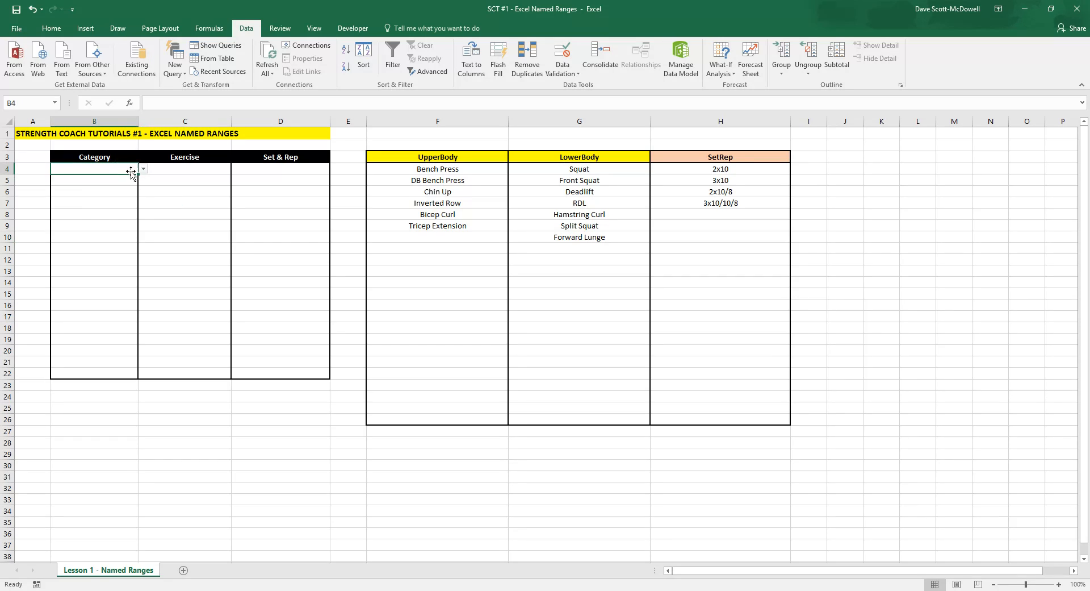
{"action": "type", "text": "UpperBody"}
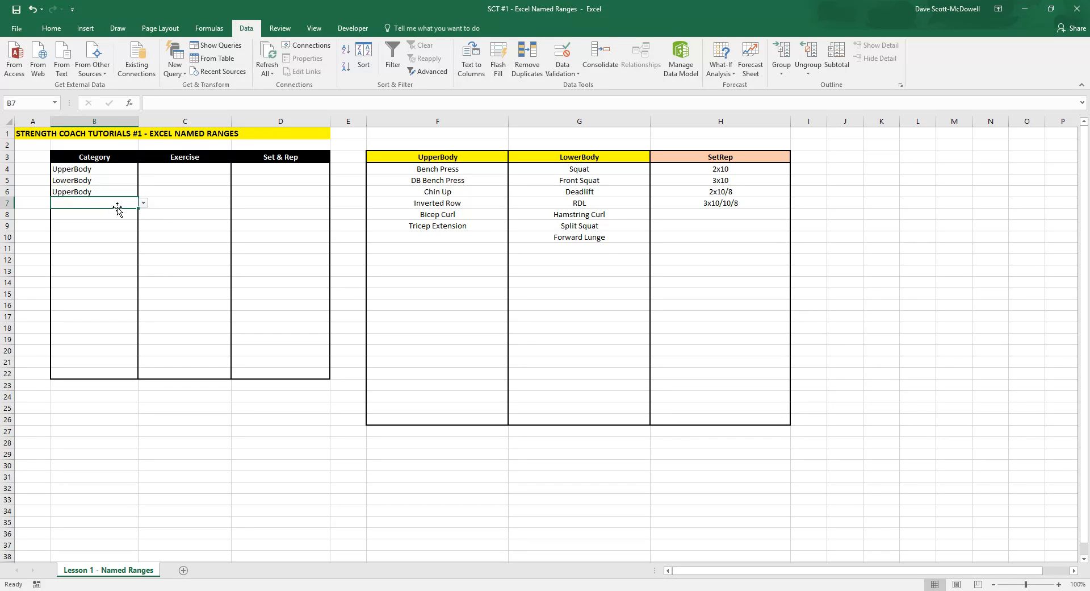
{"action": "left_click", "coordinate": [143, 203]}
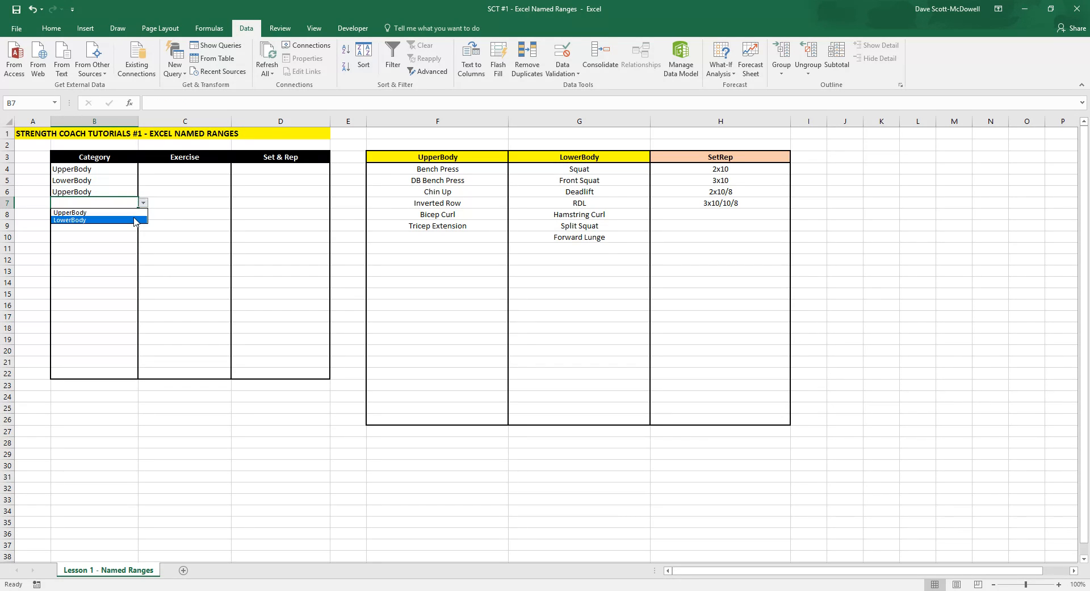
{"action": "left_click", "coordinate": [69, 221]}
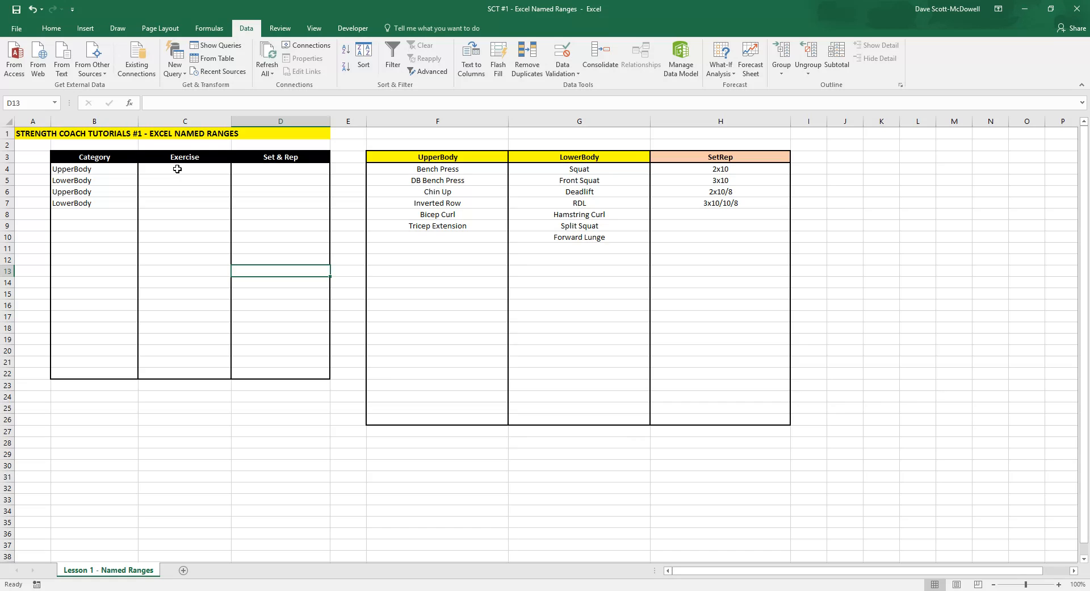
{"action": "left_click", "coordinate": [184, 168]}
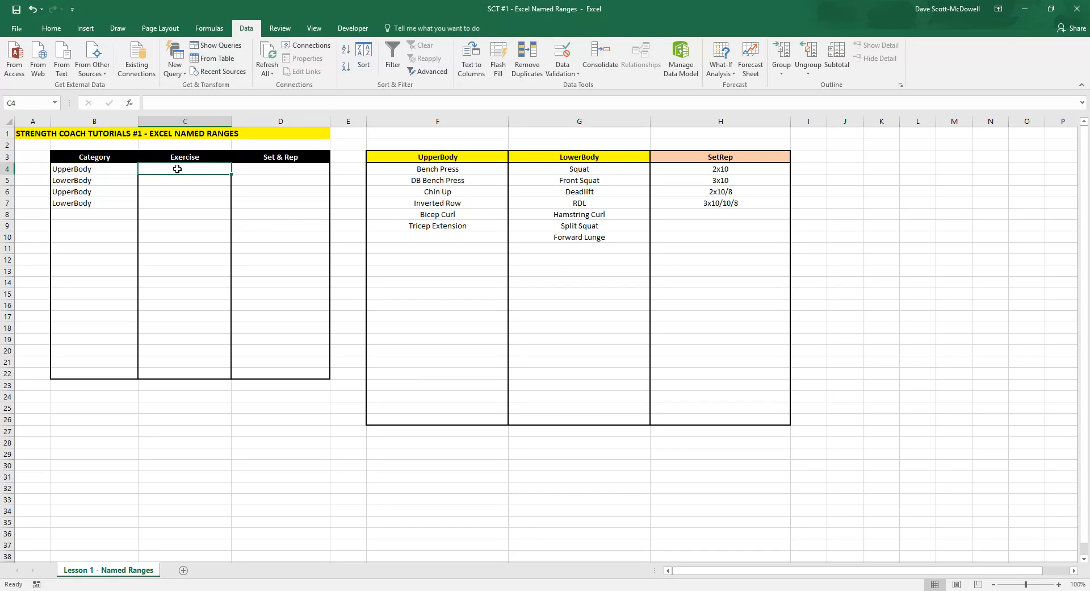
{"action": "left_click_drag", "start_coordinate": [184, 168], "coordinate": [184, 292]}
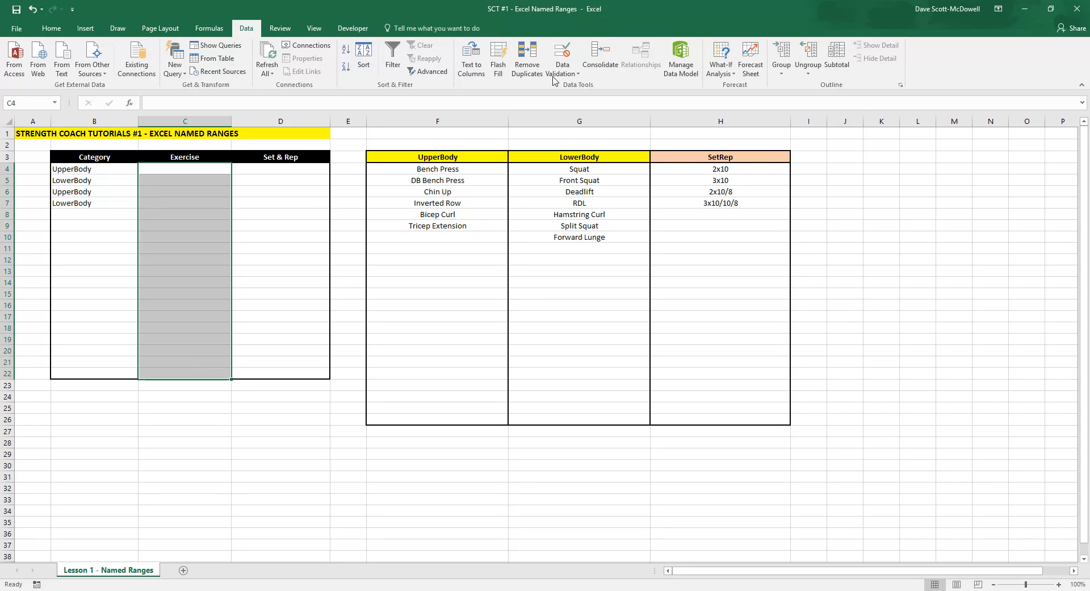
Add a list validation to C4:C22 with source =INDIRECT($B4) so exercises follow each category
{"action": "left_click", "coordinate": [562, 59]}
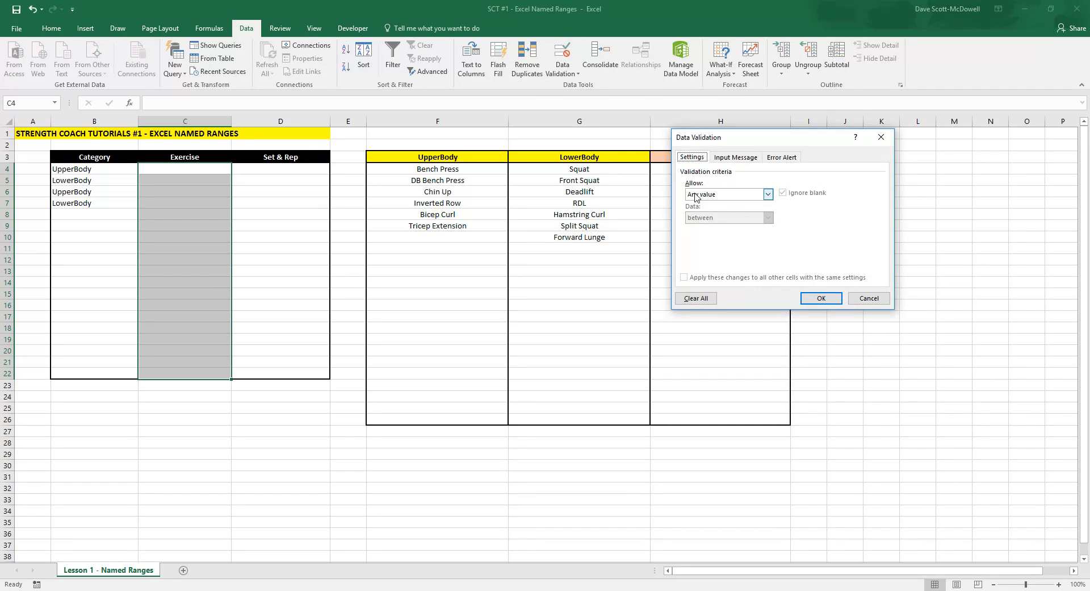
{"action": "left_click", "coordinate": [768, 194]}
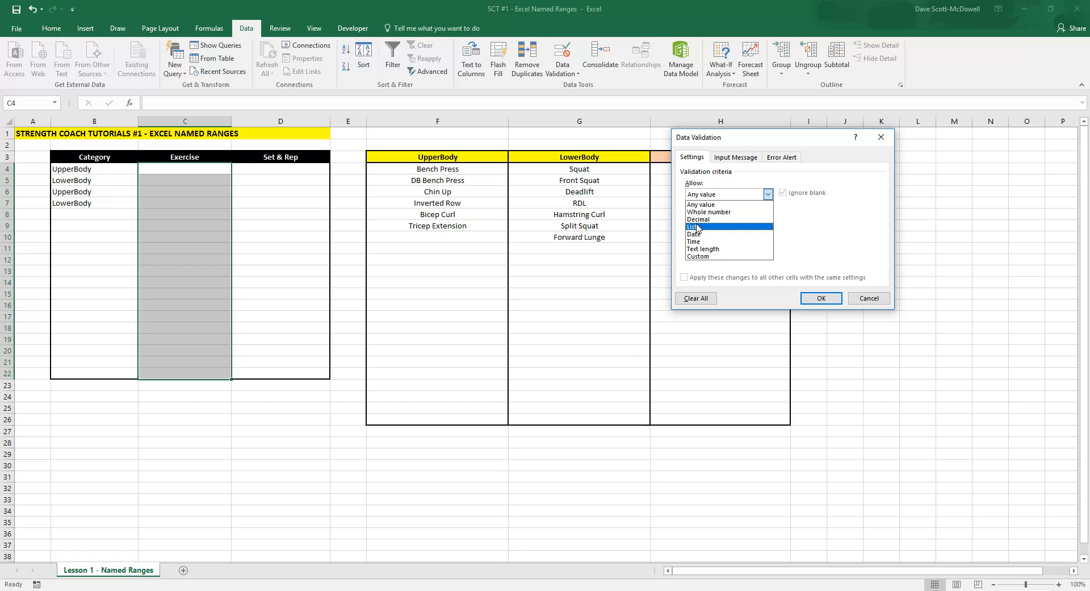
{"action": "left_click", "coordinate": [692, 226]}
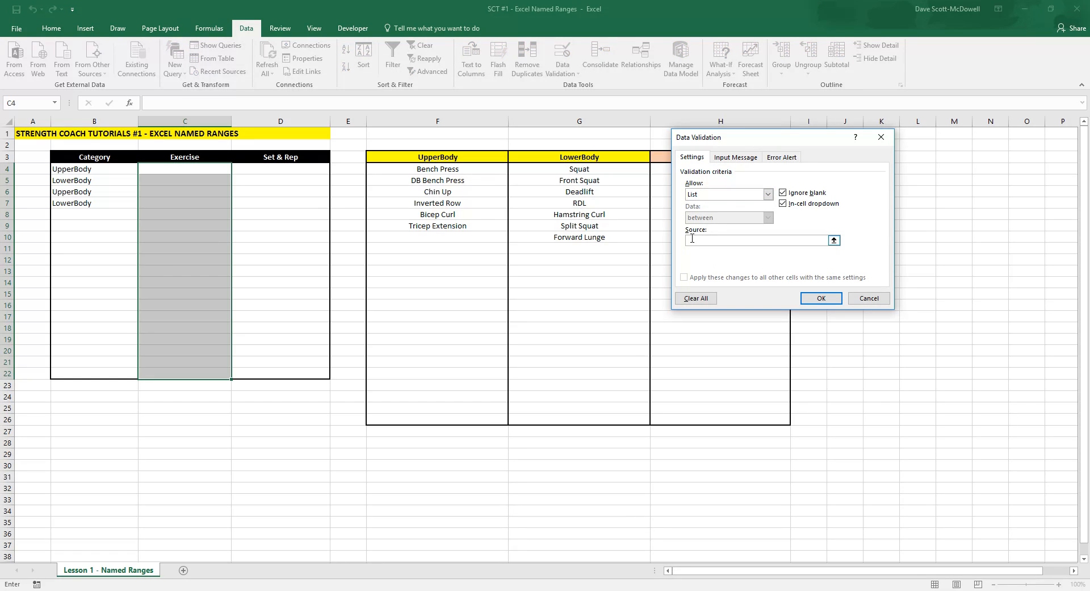
{"action": "type", "text": "=indi"}
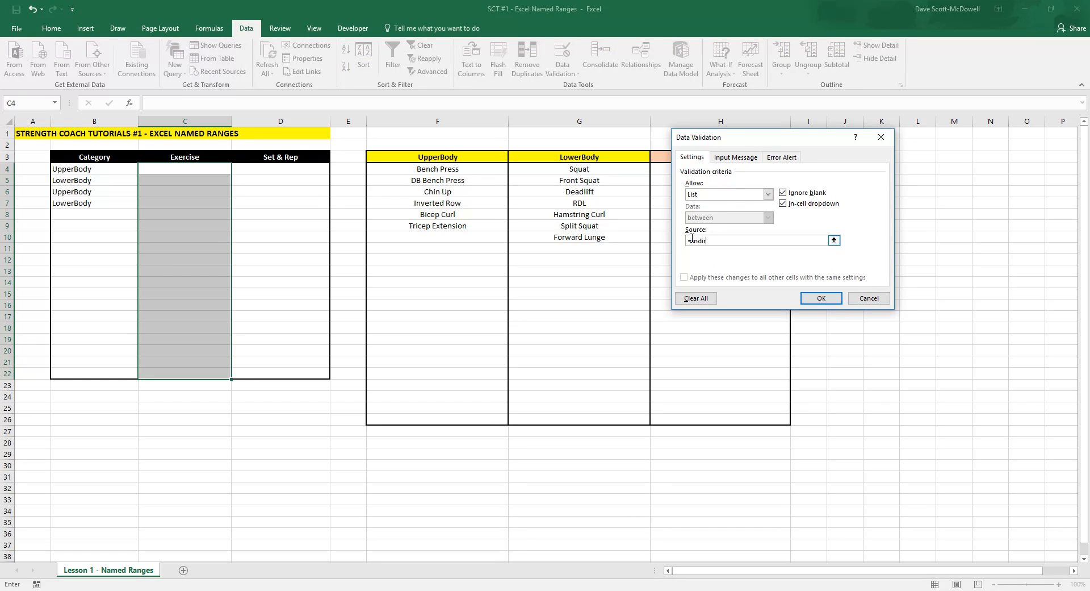
{"action": "type", "text": "rect("}
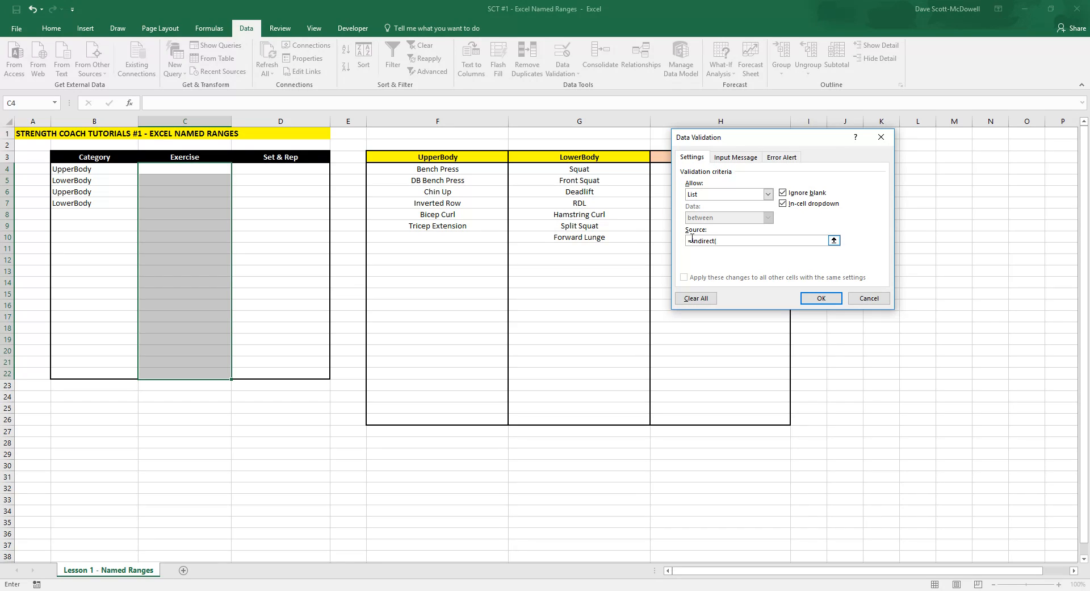
{"action": "left_click", "coordinate": [73, 168]}
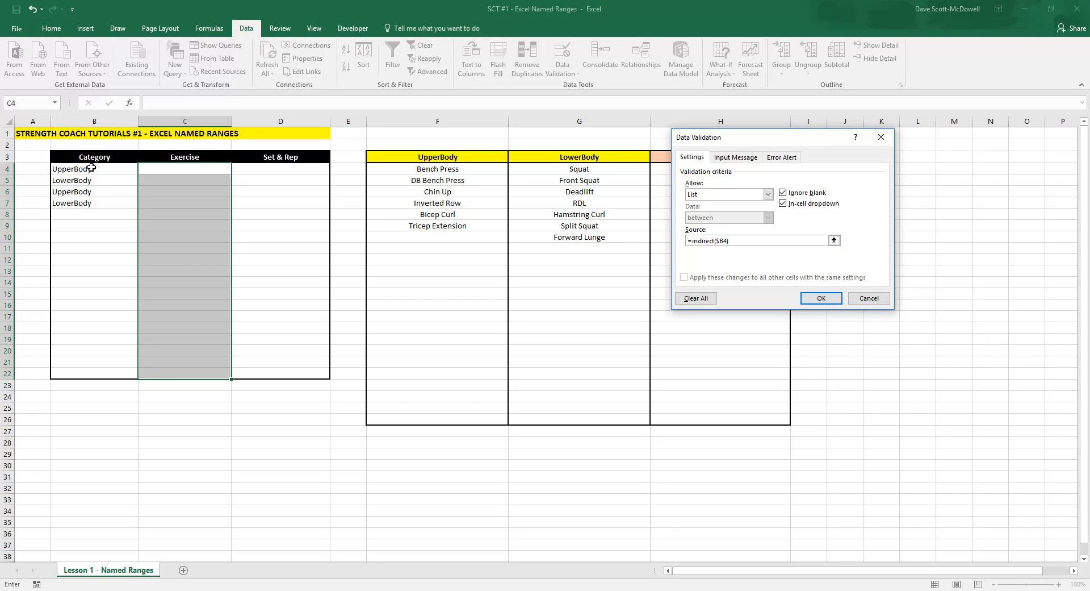
{"action": "mouse_move", "coordinate": [82, 191]}
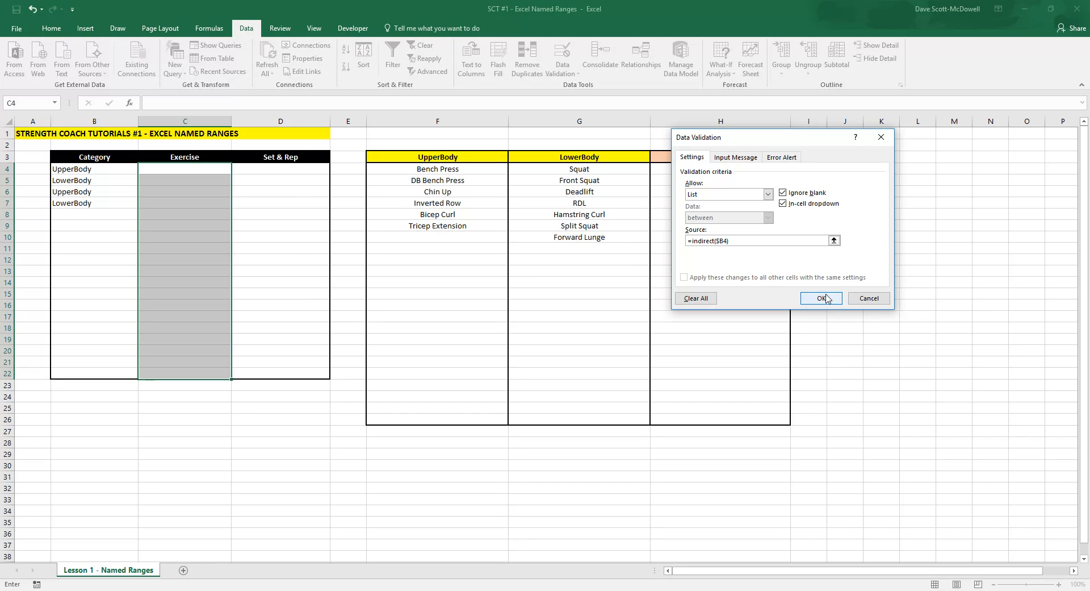
{"action": "left_click", "coordinate": [820, 297]}
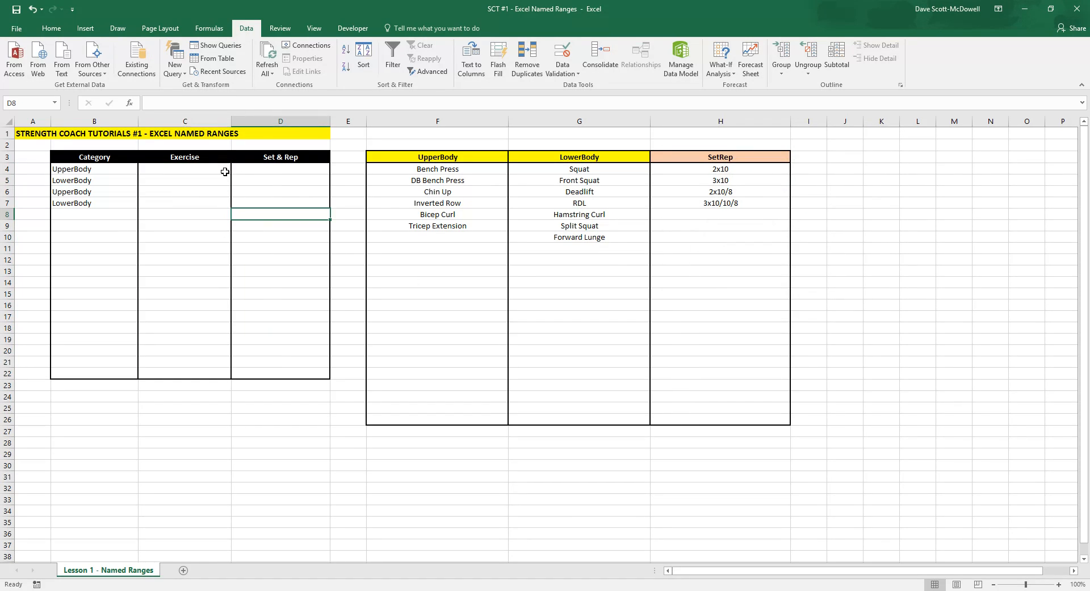
Choose Bench Press in C4 and Deadlift in C5, then select the Set & Rep cells D4:D22
{"action": "left_click", "coordinate": [235, 168]}
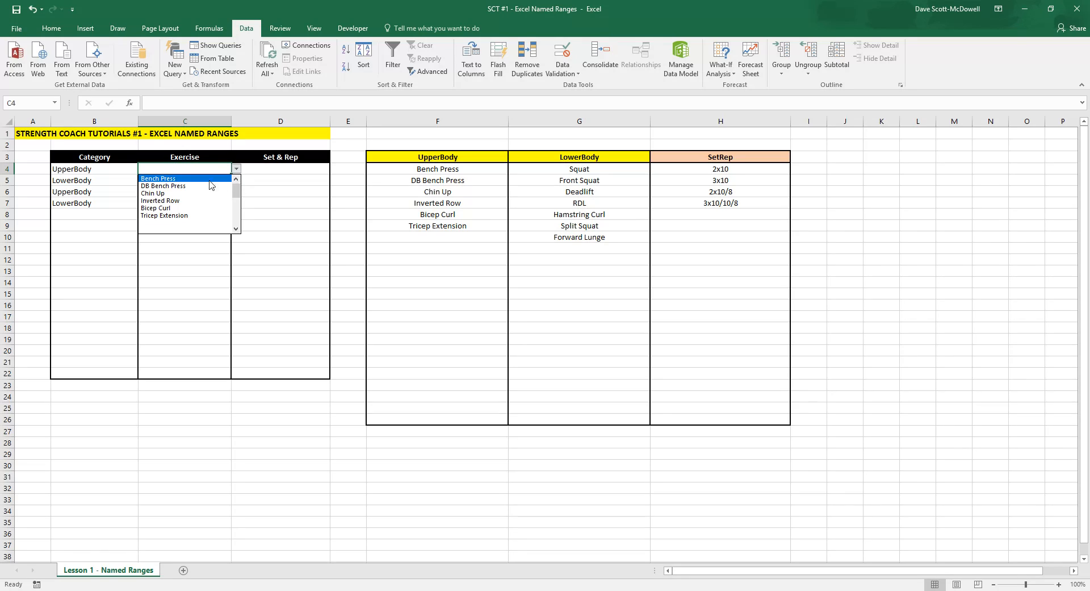
{"action": "left_click", "coordinate": [157, 177]}
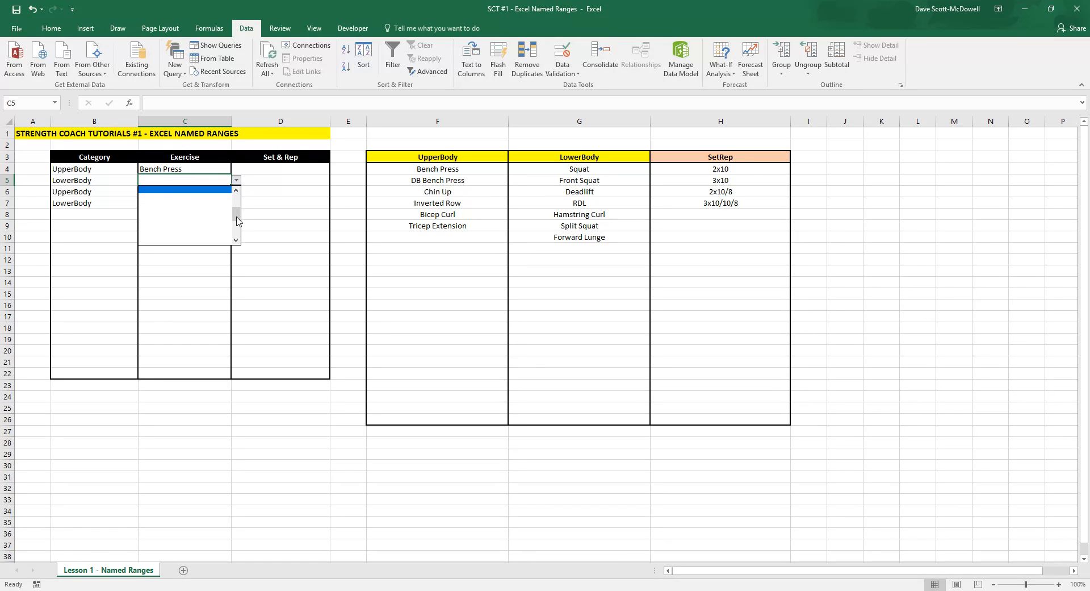
{"action": "left_click", "coordinate": [181, 179]}
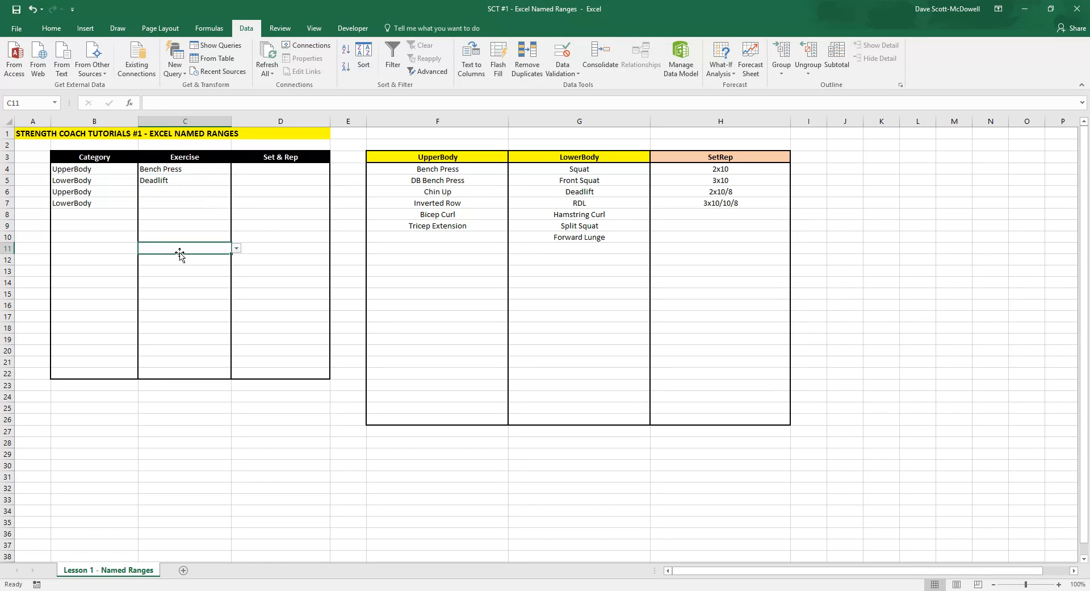
{"action": "mouse_move", "coordinate": [731, 162]}
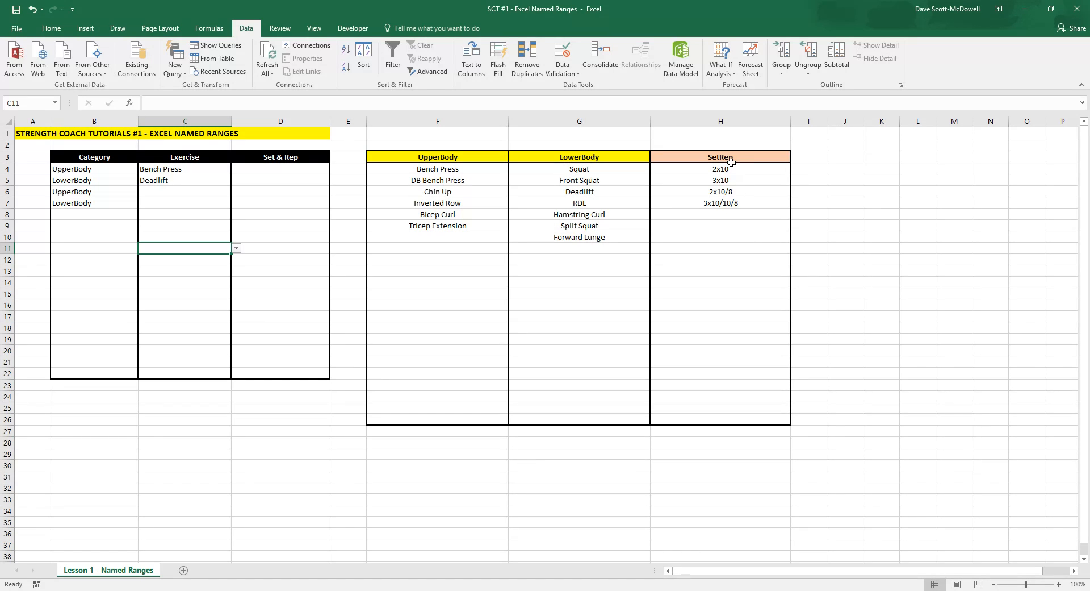
{"action": "left_click", "coordinate": [579, 374]}
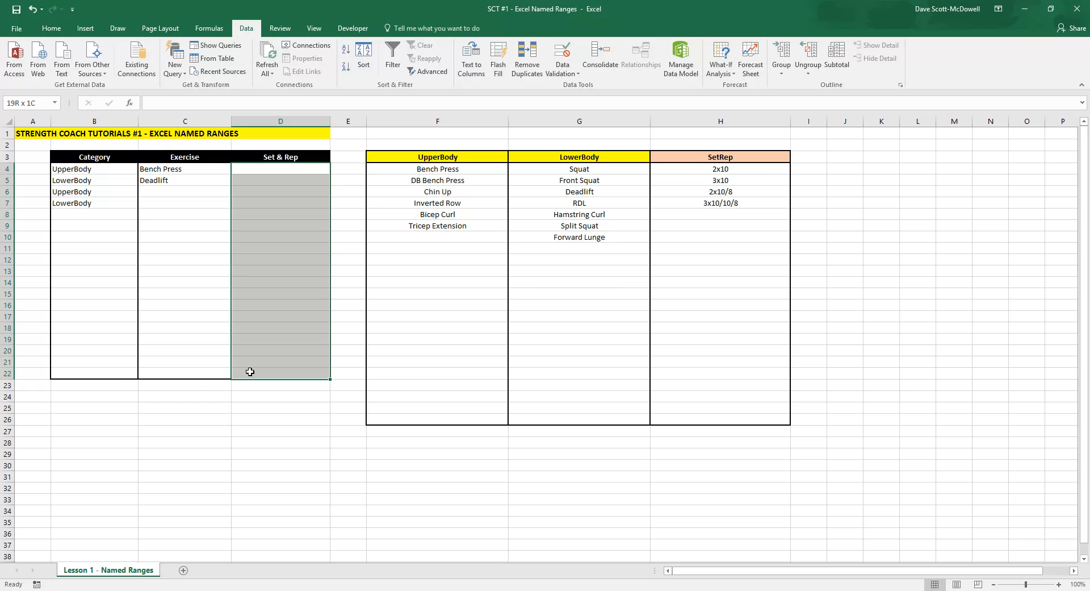
Add a list validation to D4:D22 sourced from =setrep
{"action": "left_click", "coordinate": [768, 193]}
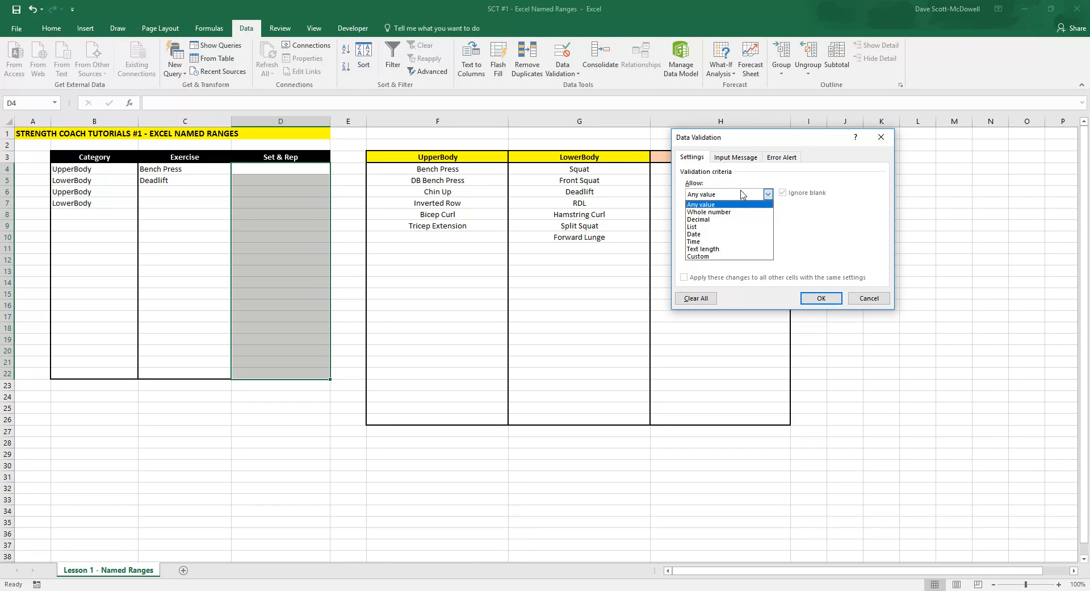
{"action": "left_click", "coordinate": [693, 234]}
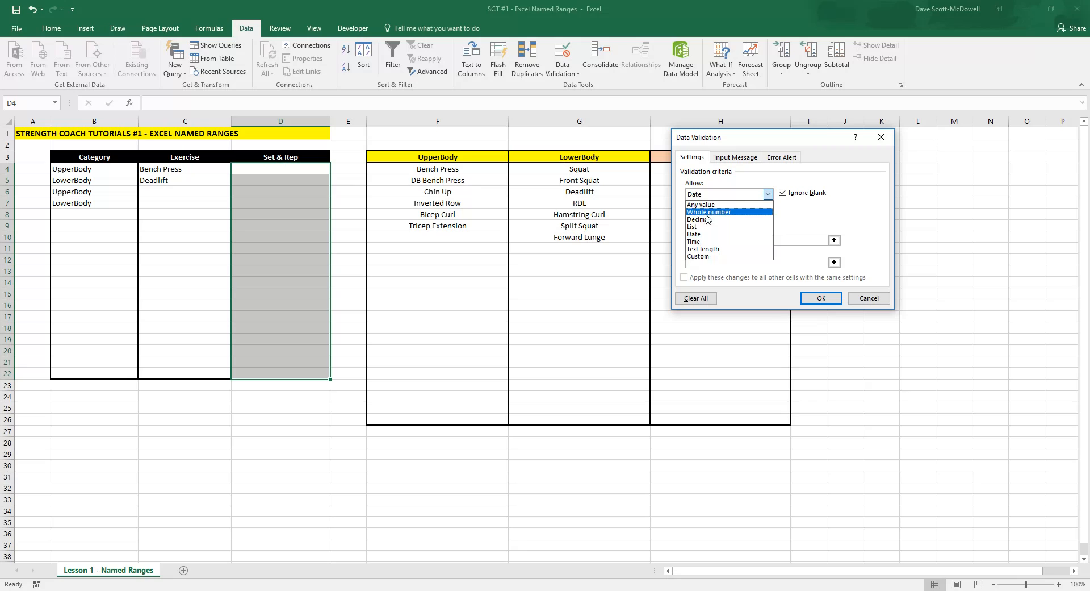
{"action": "left_click", "coordinate": [692, 227]}
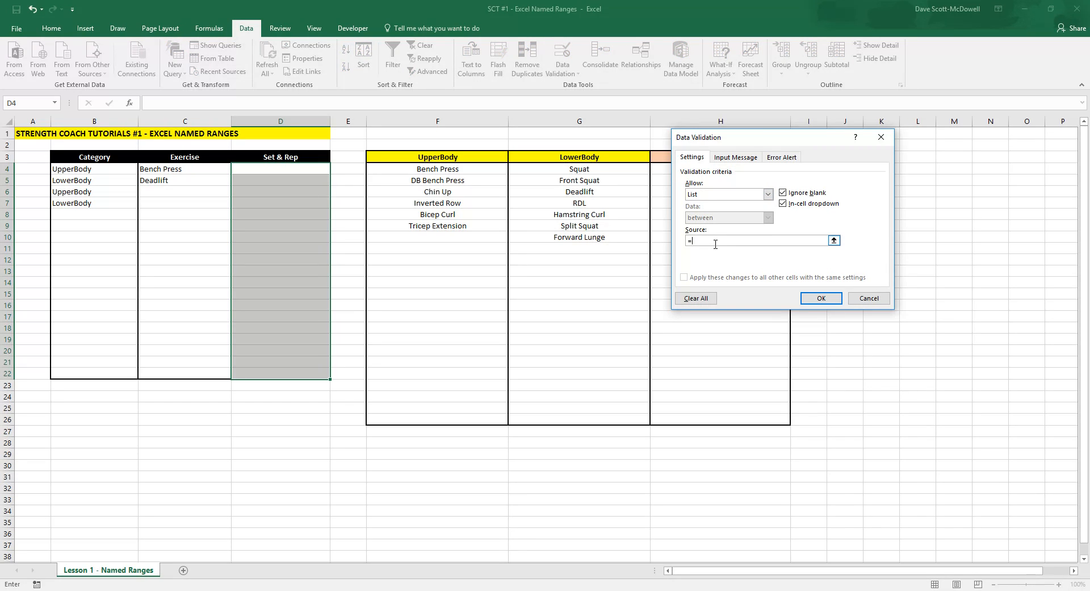
{"action": "type", "text": "setrep"}
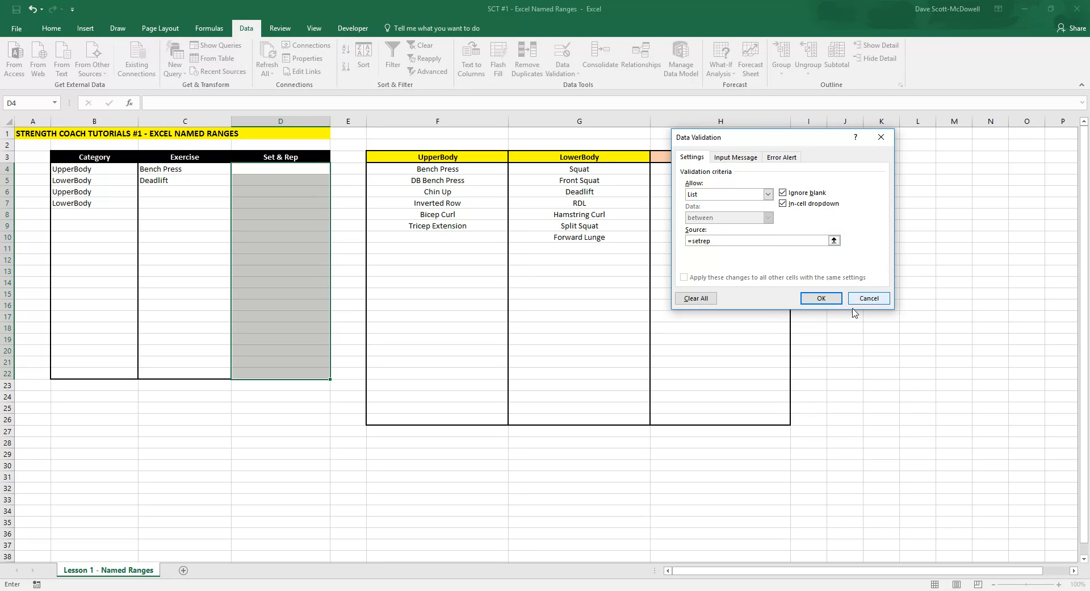
{"action": "left_click", "coordinate": [820, 298]}
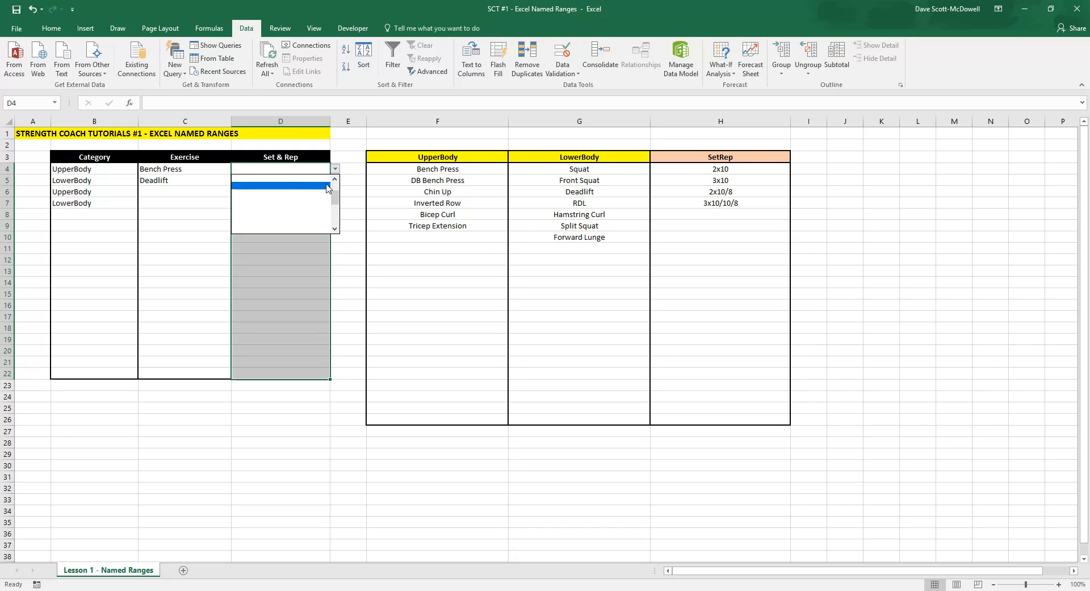
Pick Set & Rep values 2x10, 3x10/10/8, 2x10/8 and 3x10 for rows 4–7
{"action": "left_click", "coordinate": [281, 184]}
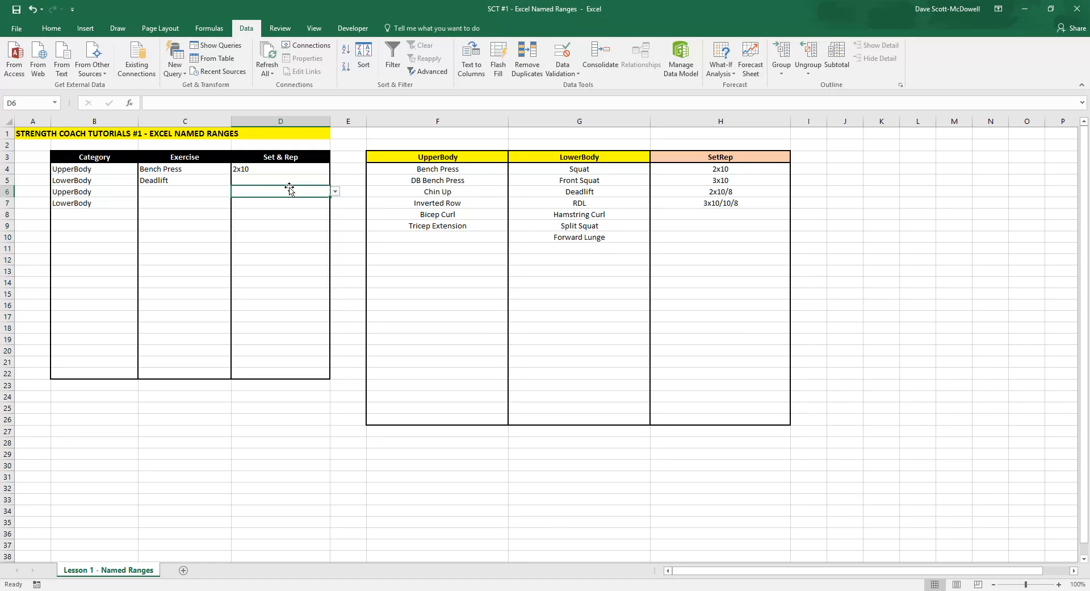
{"action": "left_click", "coordinate": [334, 179]}
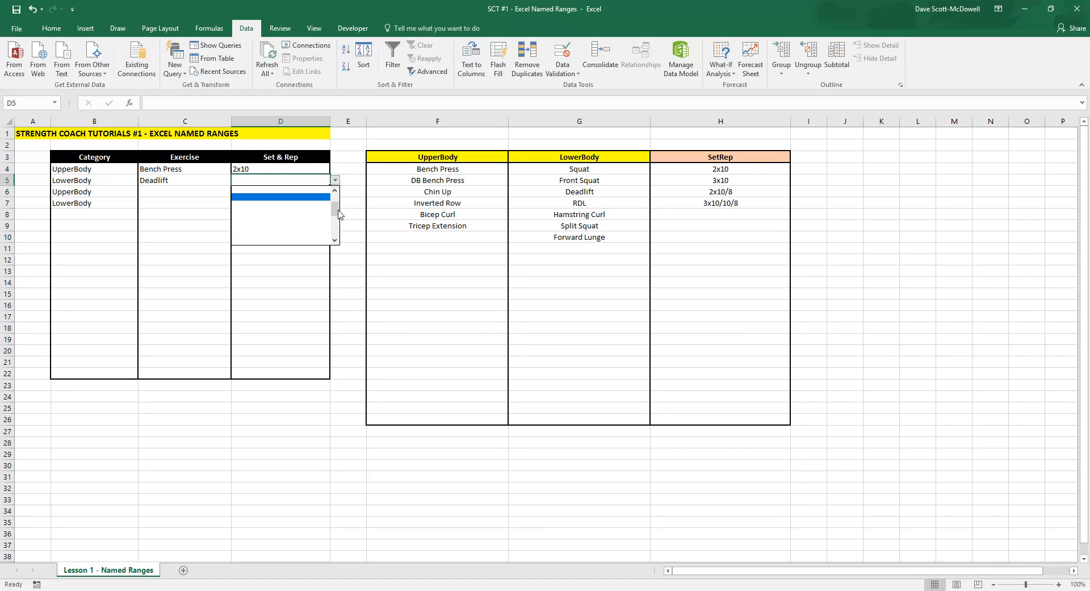
{"action": "left_click", "coordinate": [281, 203]}
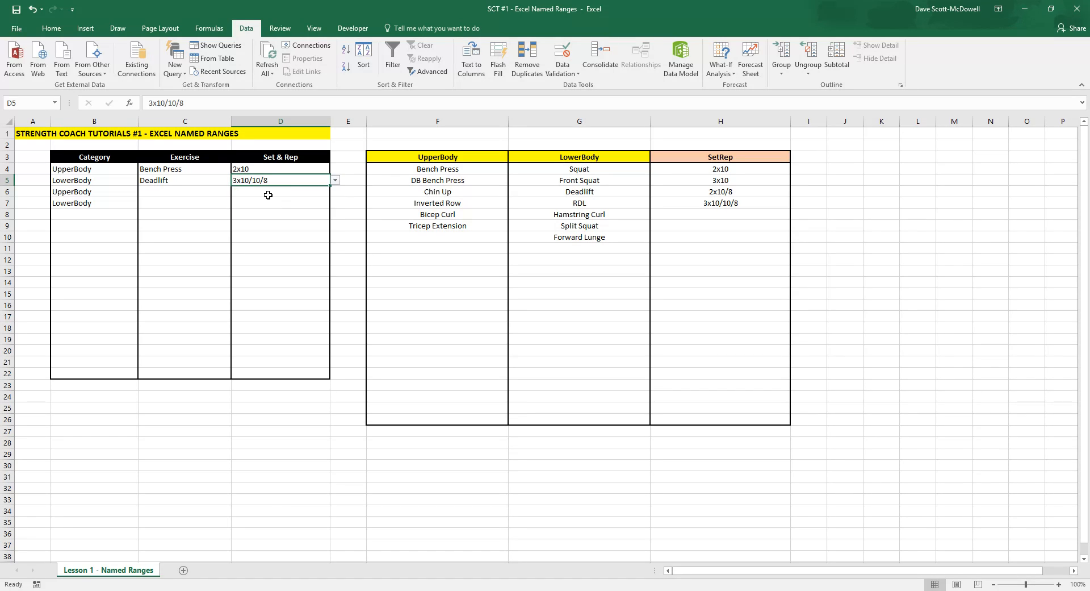
{"action": "left_click", "coordinate": [334, 191]}
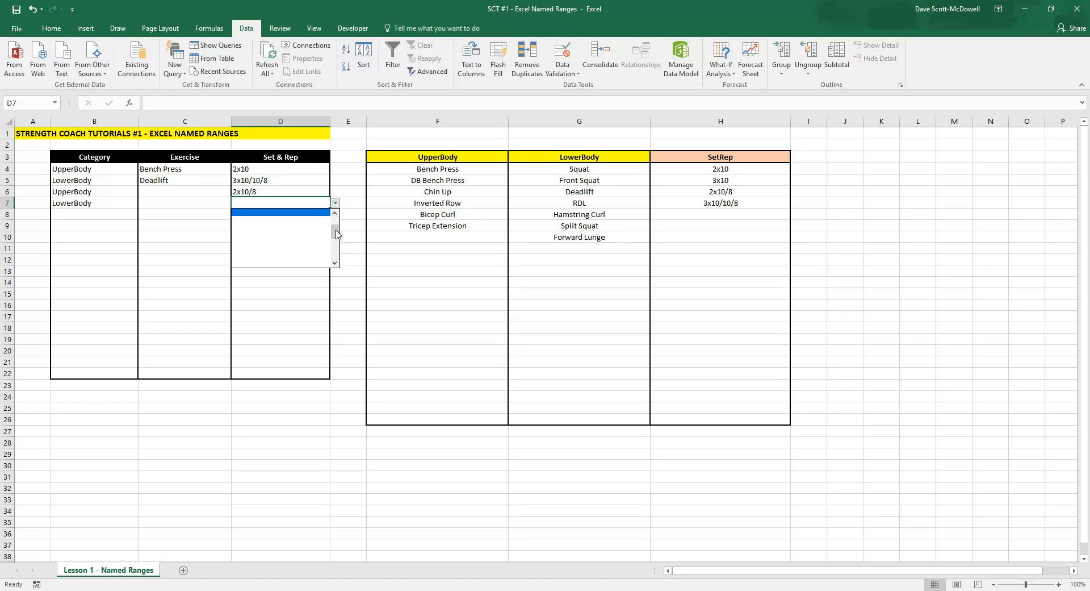
{"action": "left_click", "coordinate": [280, 212]}
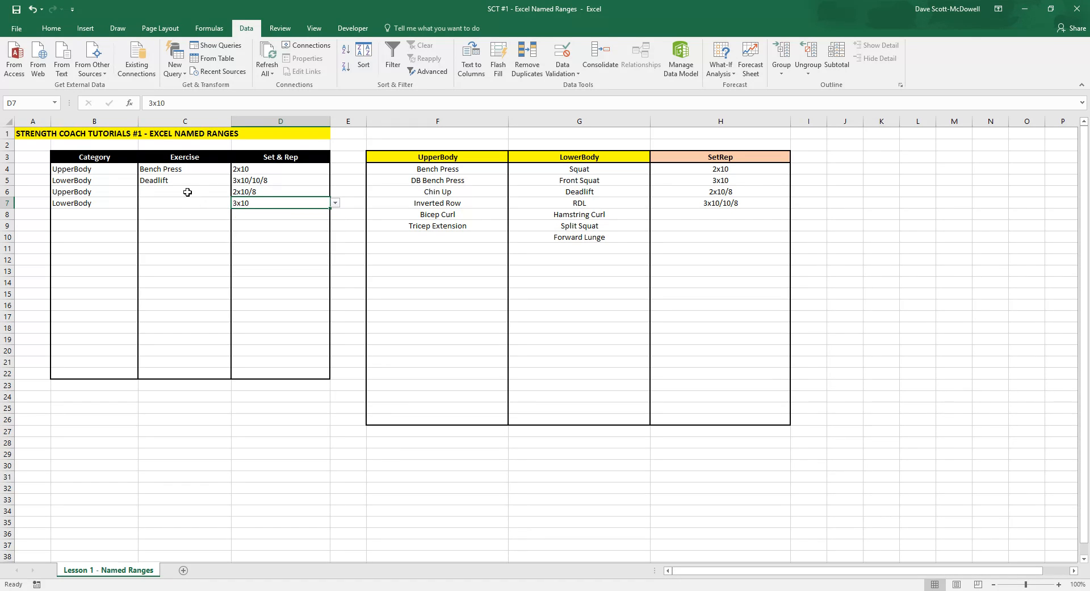
Choose Chin Up for row 6 and Hamstring Curl for row 7, then move to a blank cell below
{"action": "left_click", "coordinate": [236, 191]}
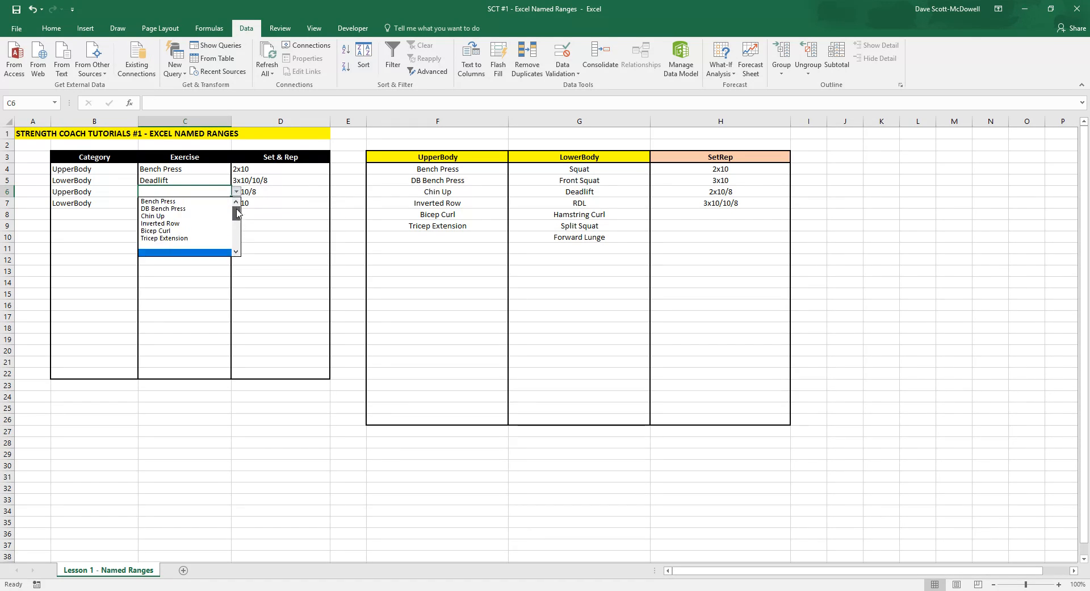
{"action": "left_click", "coordinate": [153, 216]}
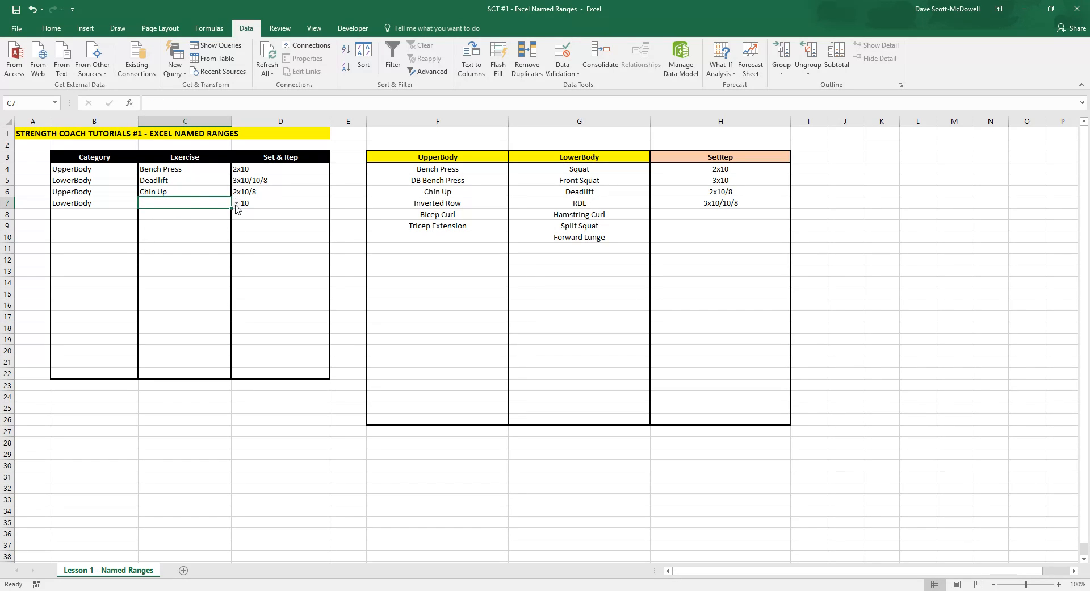
{"action": "left_click", "coordinate": [236, 202]}
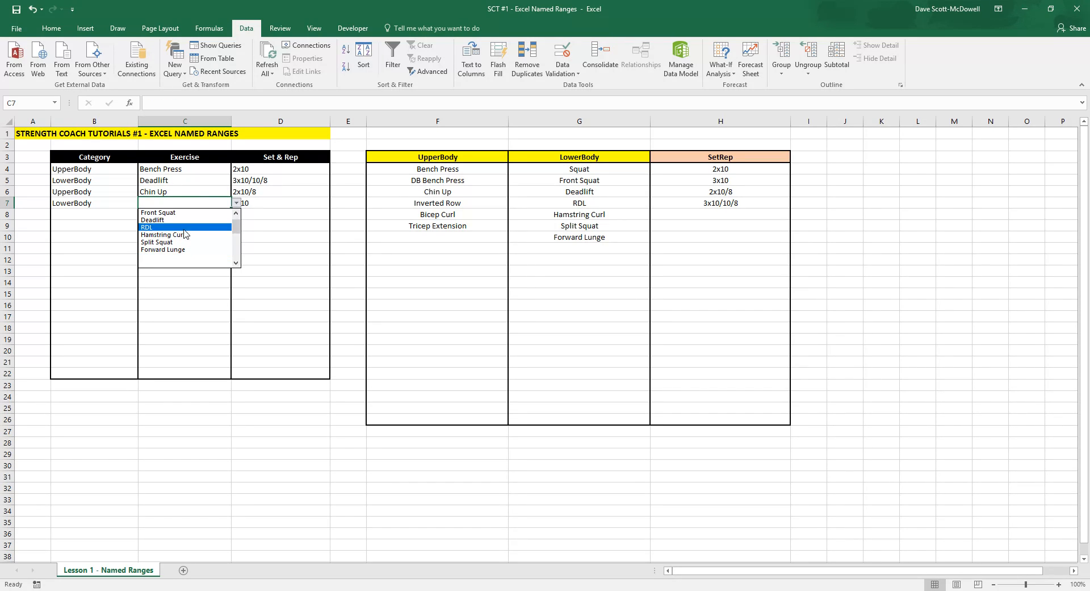
{"action": "left_click", "coordinate": [164, 234]}
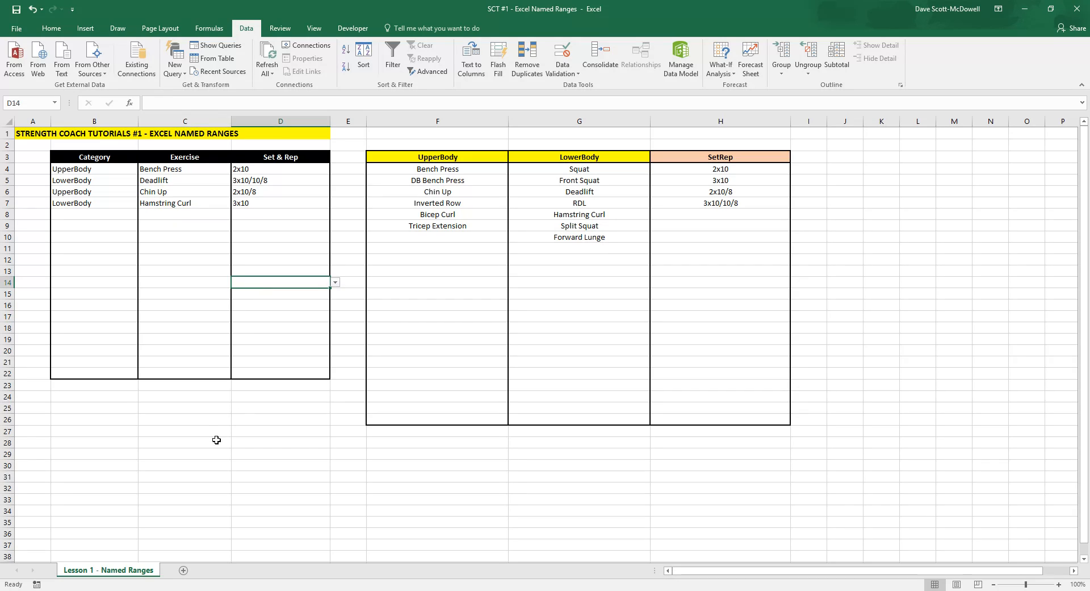
{"action": "left_click", "coordinate": [94, 454]}
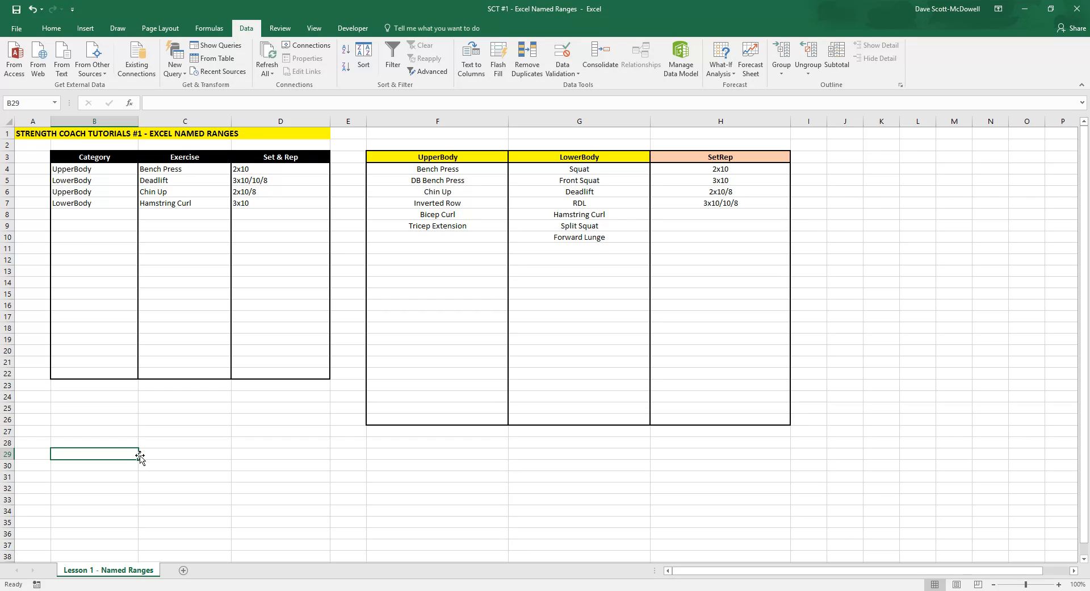
Start typing a THANK YOU message in cell B29 below the table
{"action": "type", "text": "THANK Y"}
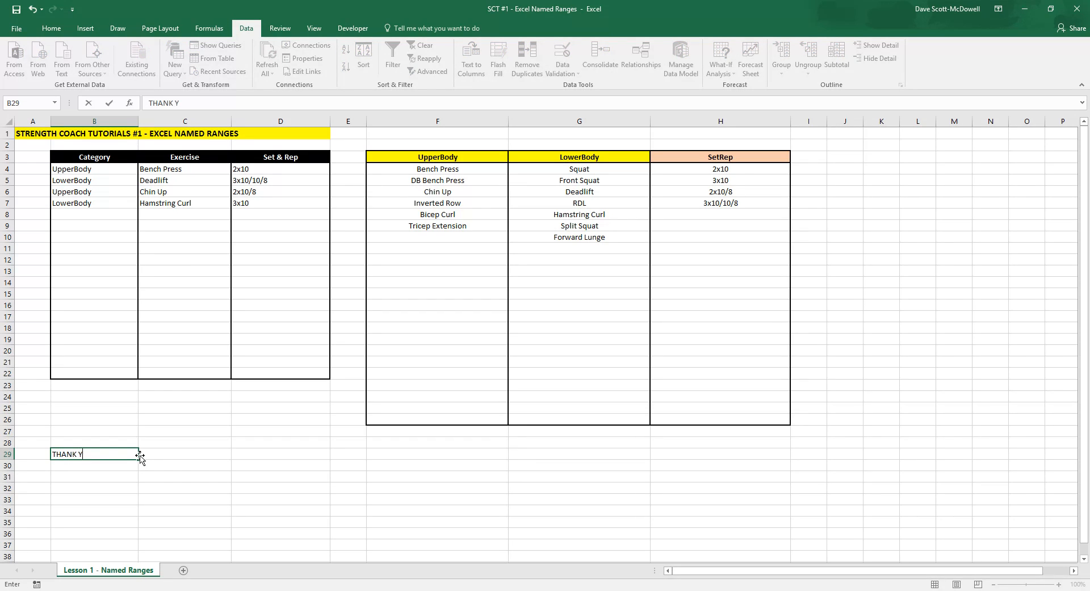